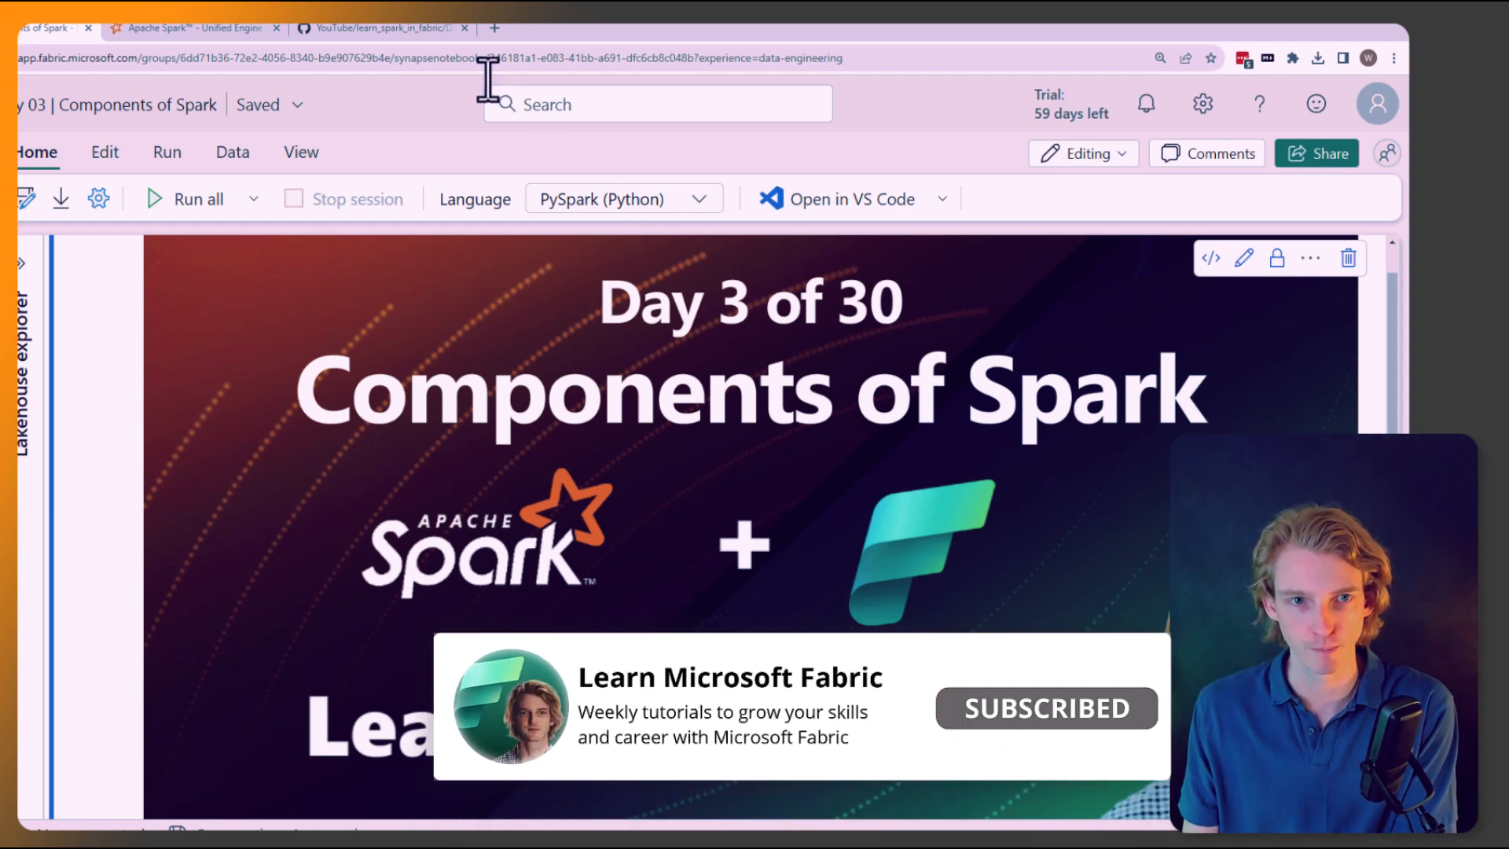
Step: Switch from the Fabric notebook to the Apache Spark homepage at spark.apache.org
{"action": "left_click", "coordinate": [192, 27]}
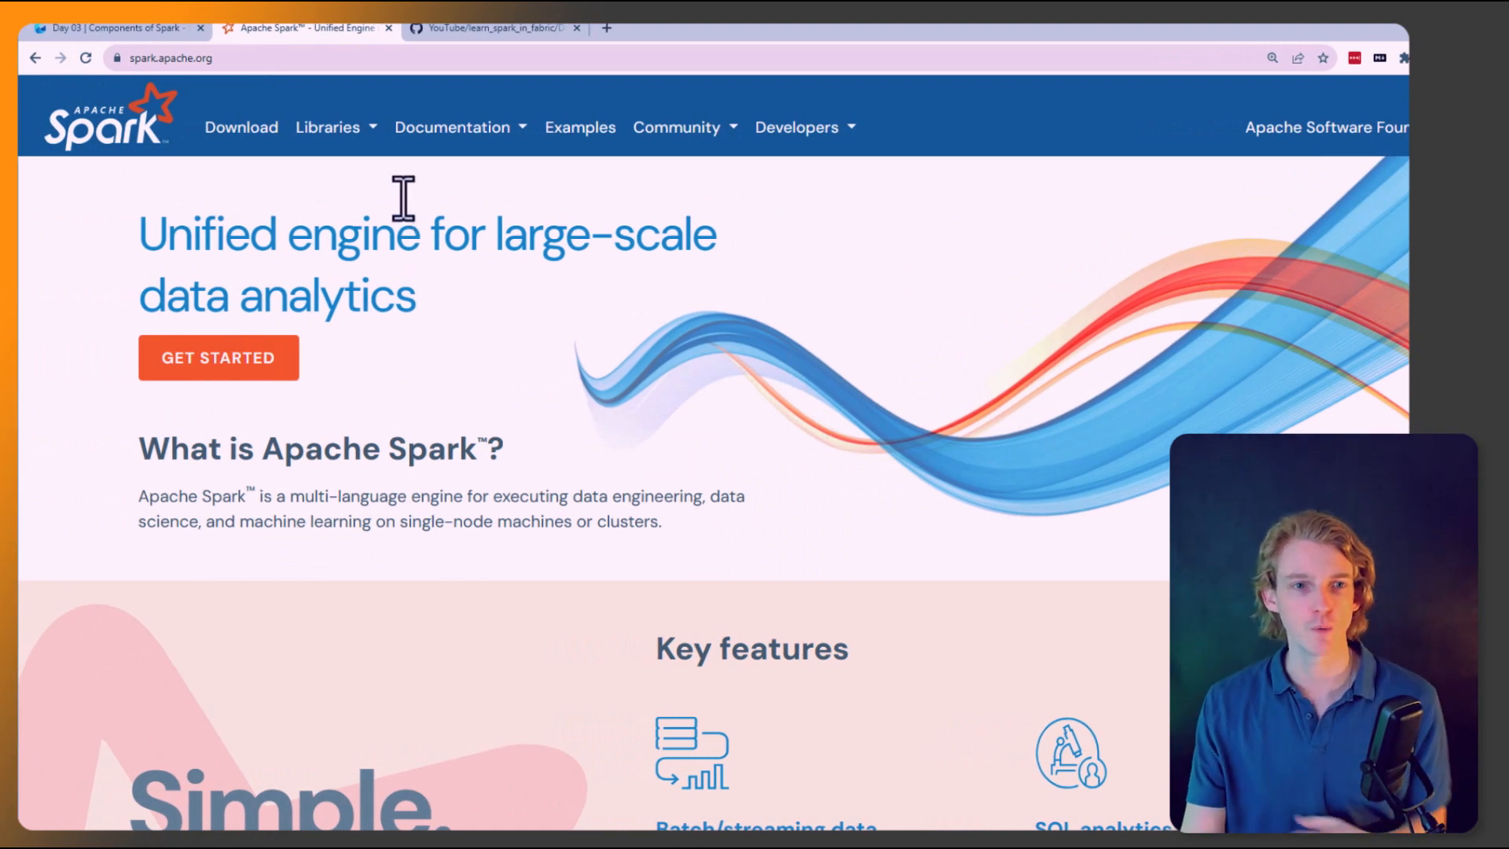
Step: Return to the Fabric notebook showing the Spark components diagram (SQL, Streaming, MLlib, Core)
{"action": "left_click", "coordinate": [327, 126]}
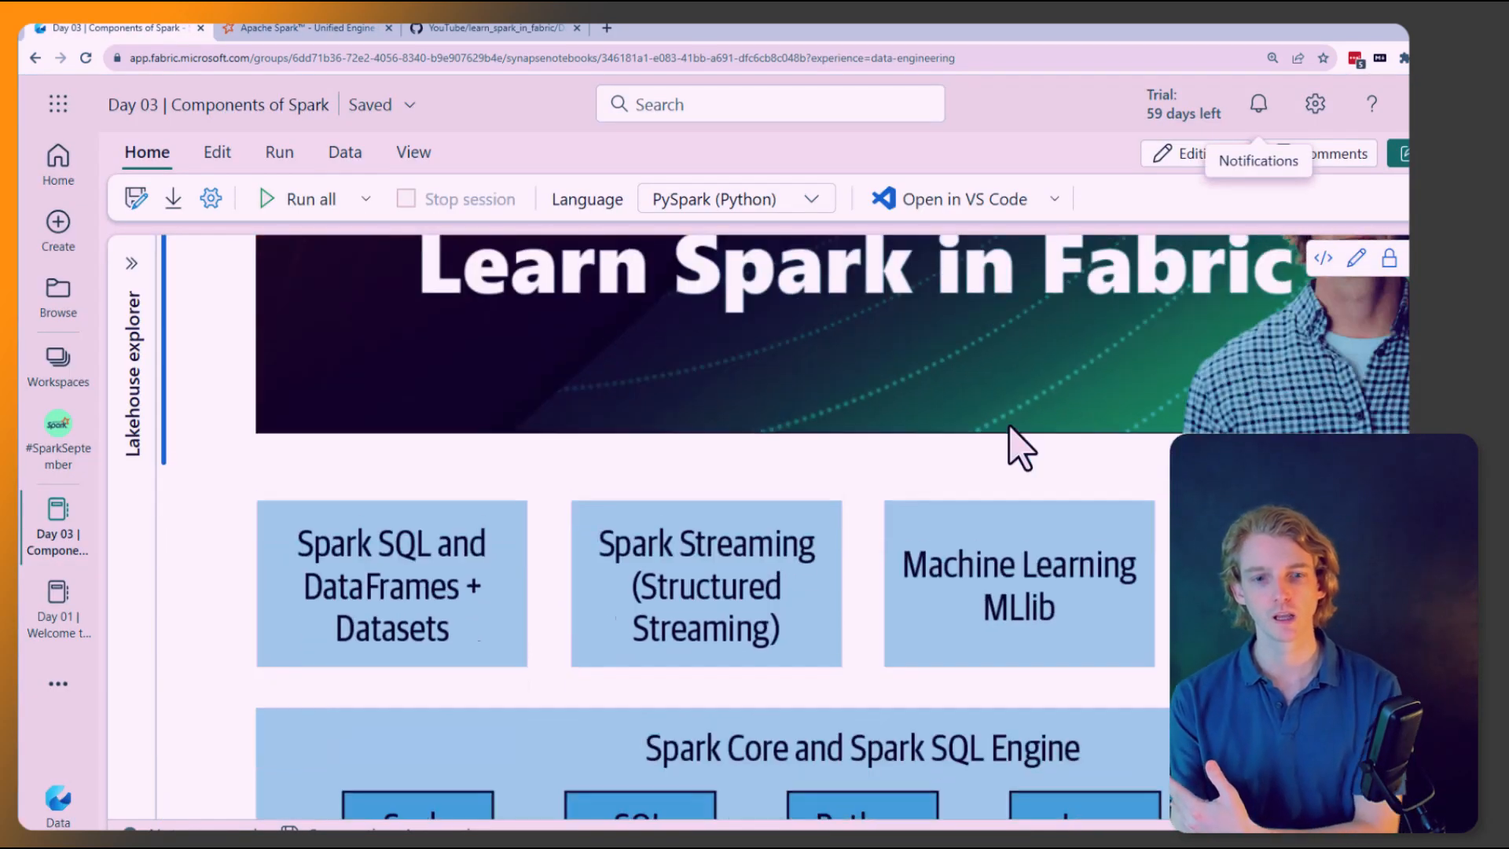
Step: Reveal the diagram's Graph X processing and core-engine language bindings: Scala, SQL, Python, Java, R
{"action": "scroll", "scroll_direction": "down", "scroll_amount": 3}
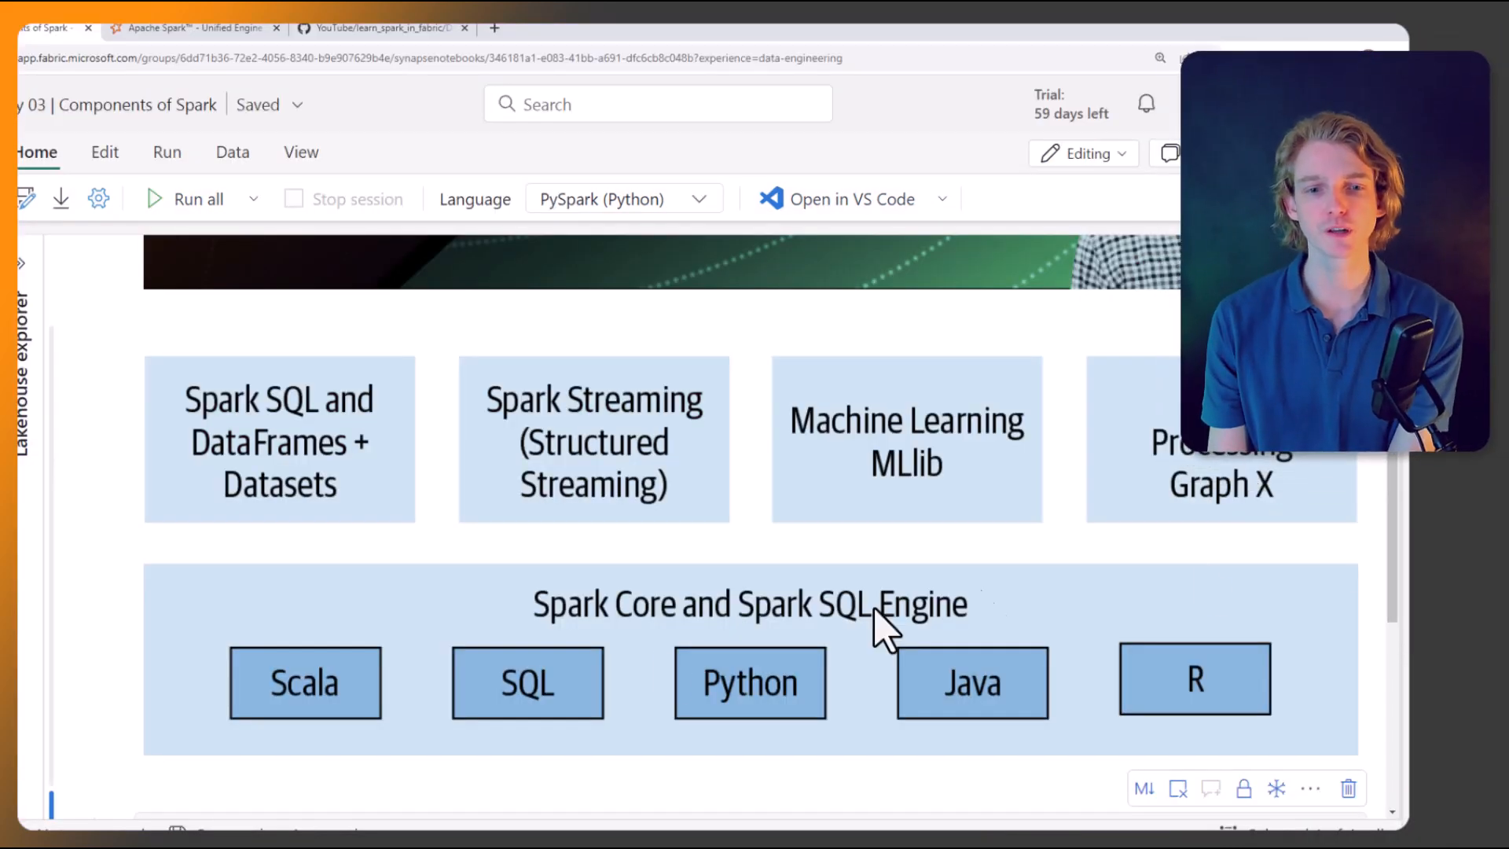
{"action": "mouse_move", "coordinate": [1011, 582]}
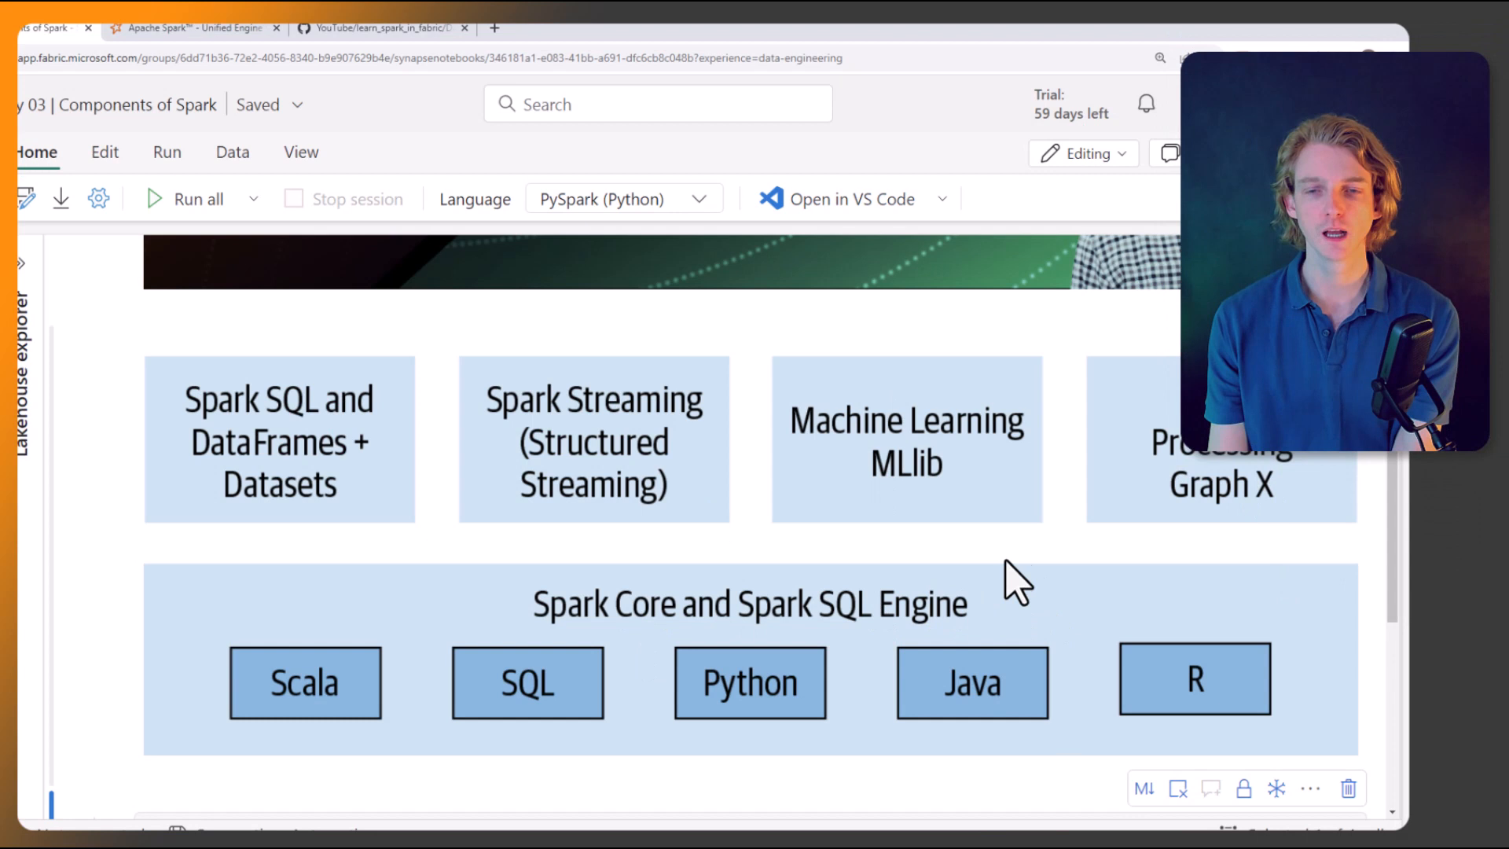
{"action": "mouse_move", "coordinate": [1058, 558]}
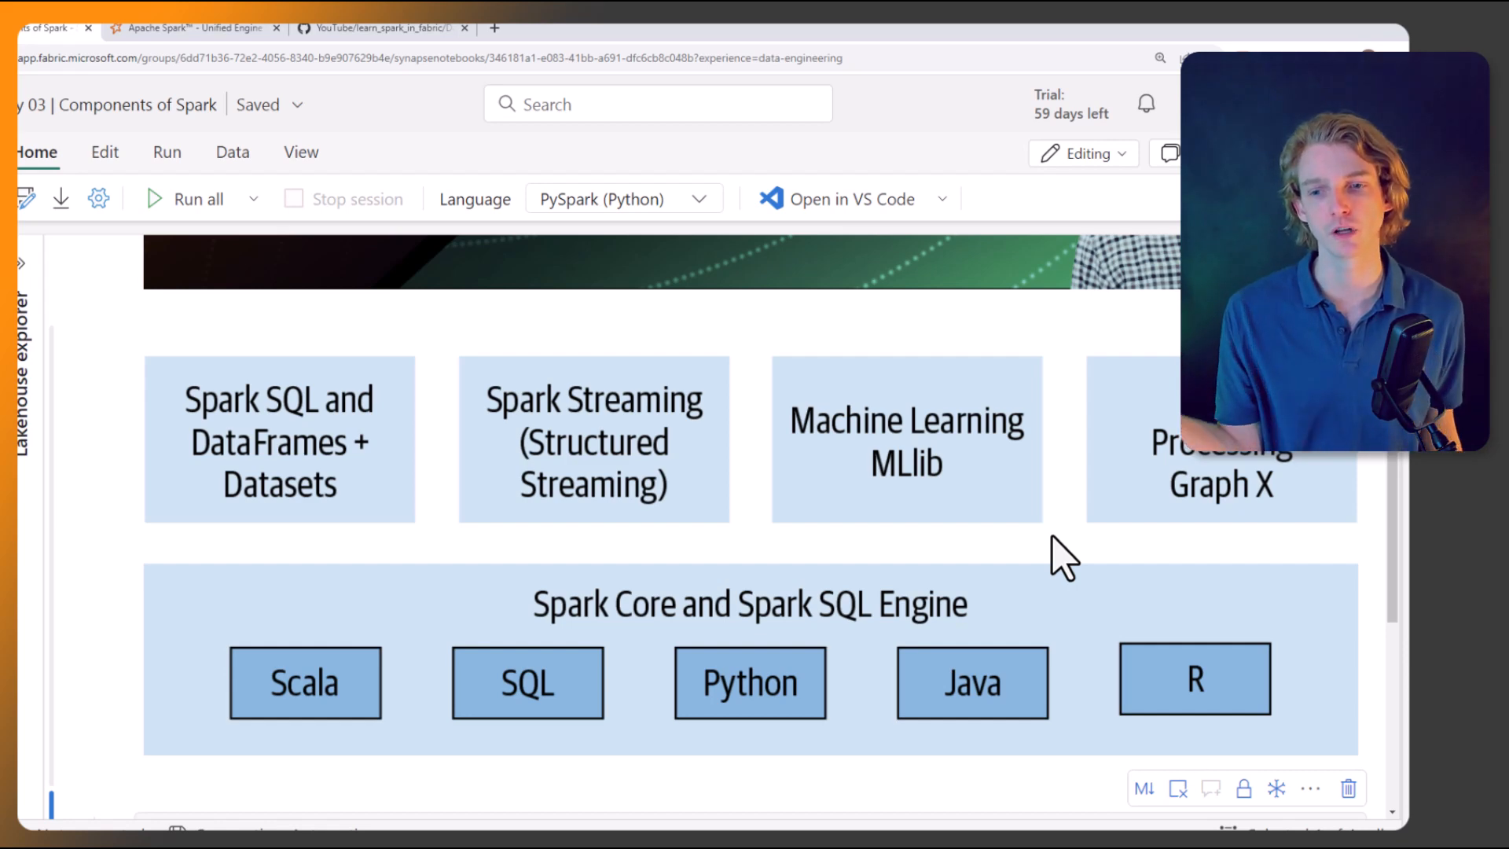
{"action": "mouse_move", "coordinate": [1069, 602]}
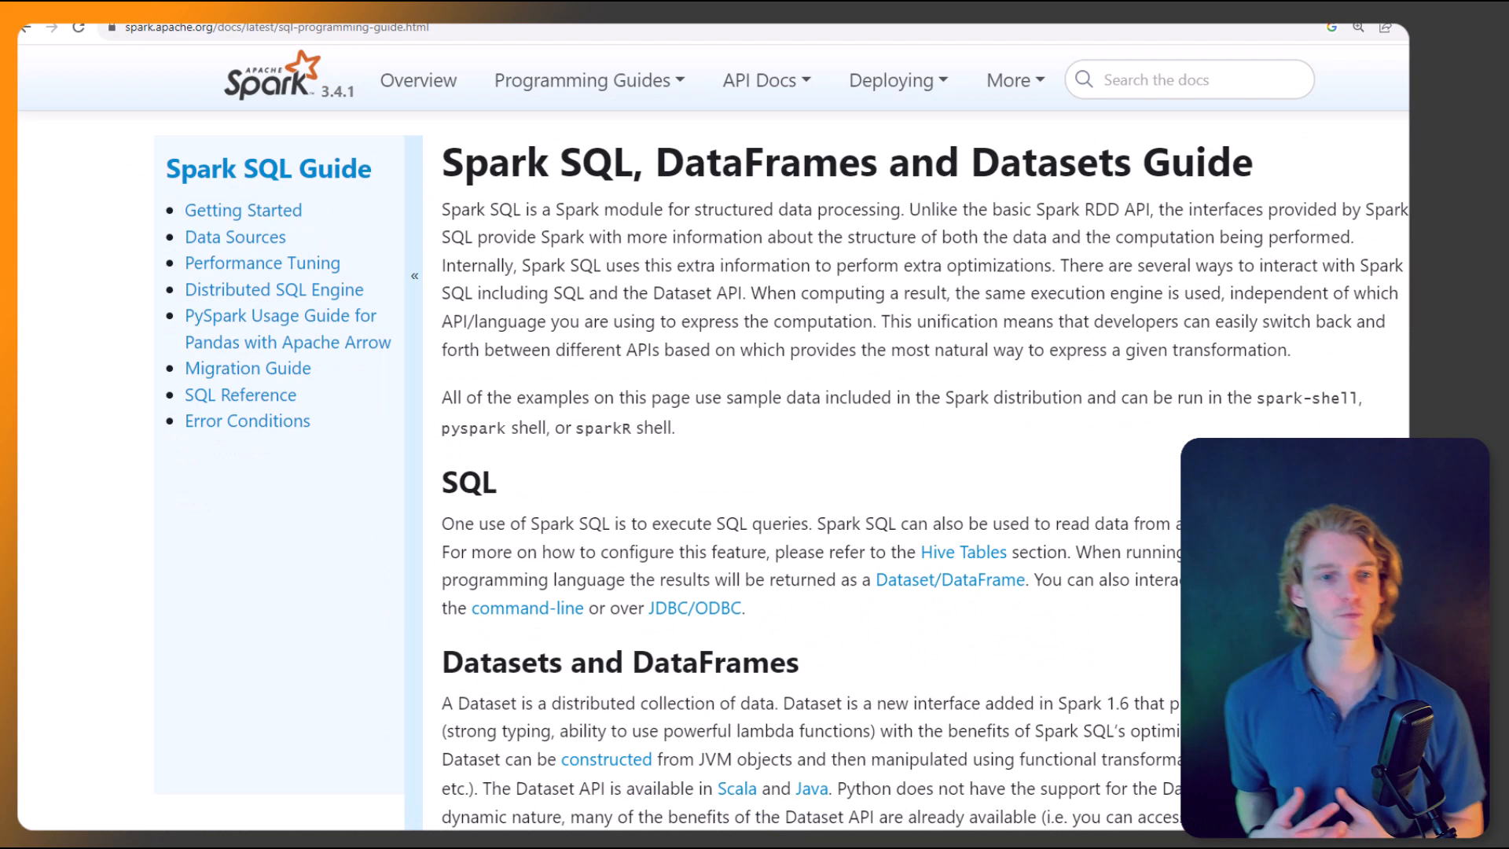
Step: Browse the Spark SQL guide's Getting Started section and its DataFrame example subsections
{"action": "scroll", "scroll_direction": "down", "scroll_amount": 3}
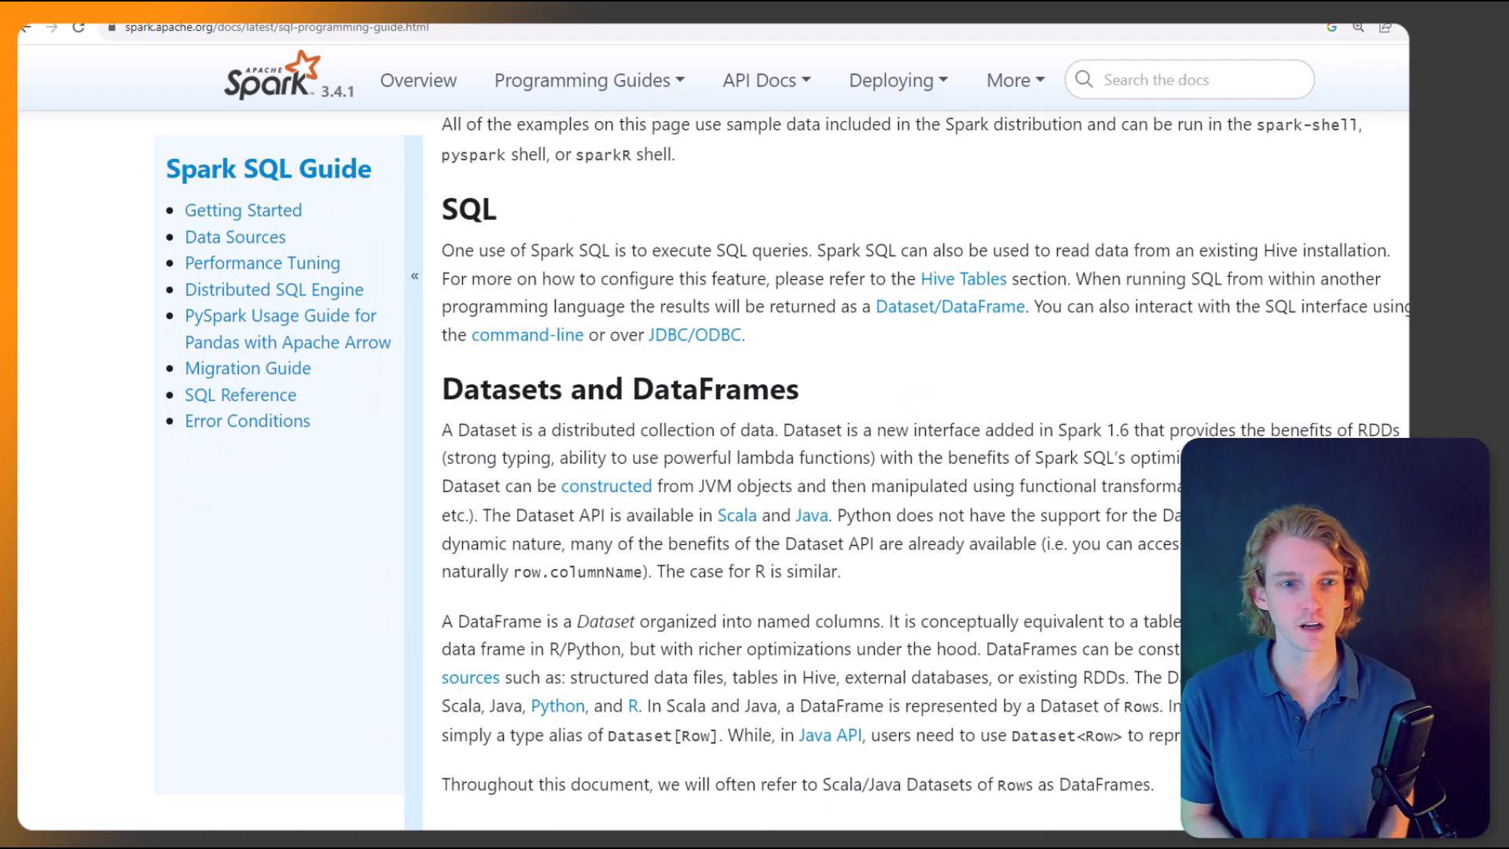
{"action": "mouse_move", "coordinate": [227, 220]}
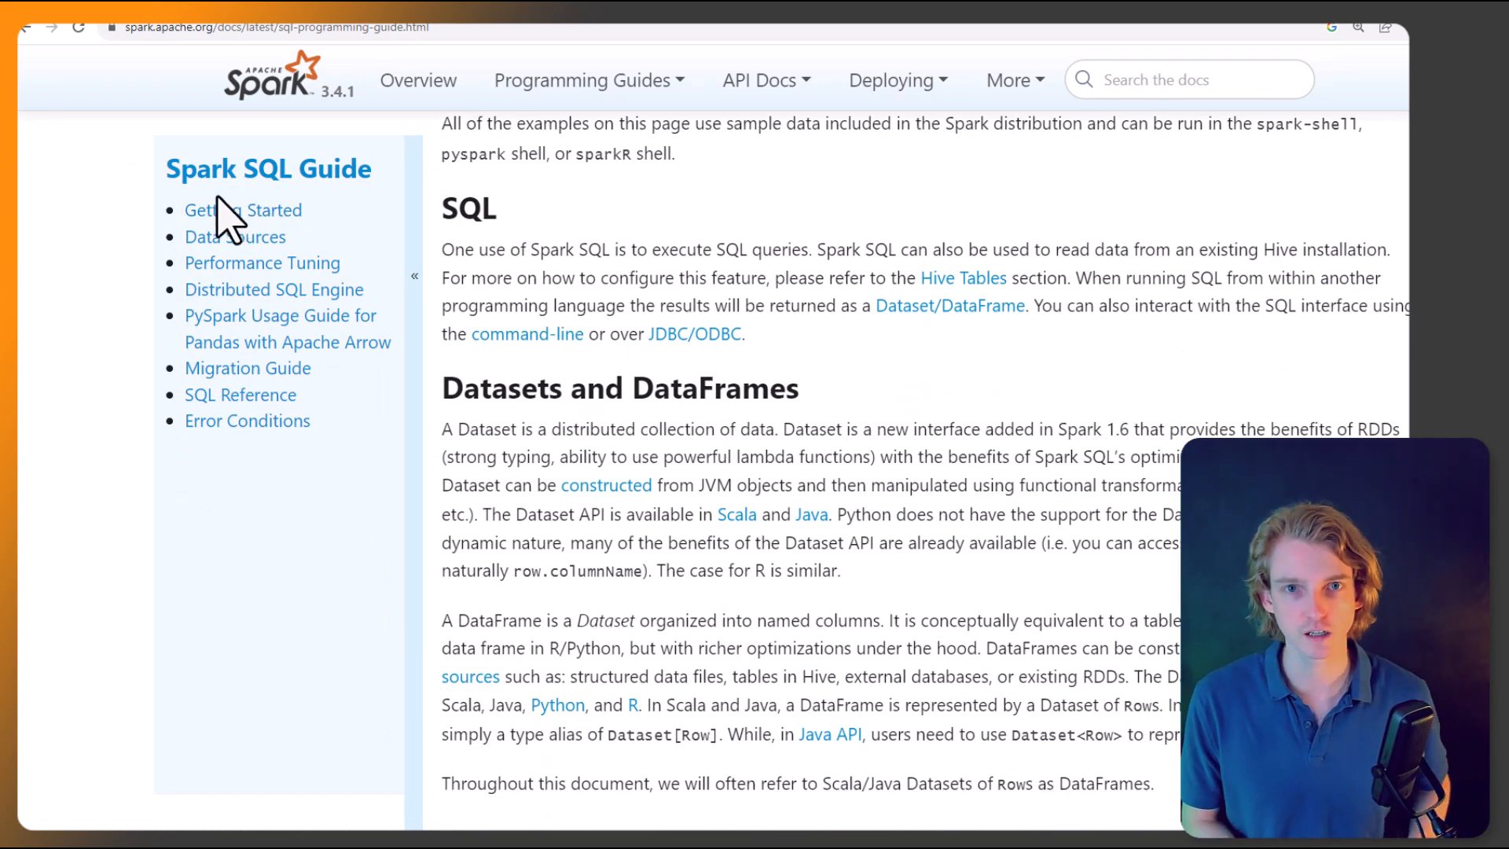
{"action": "left_click", "coordinate": [242, 209]}
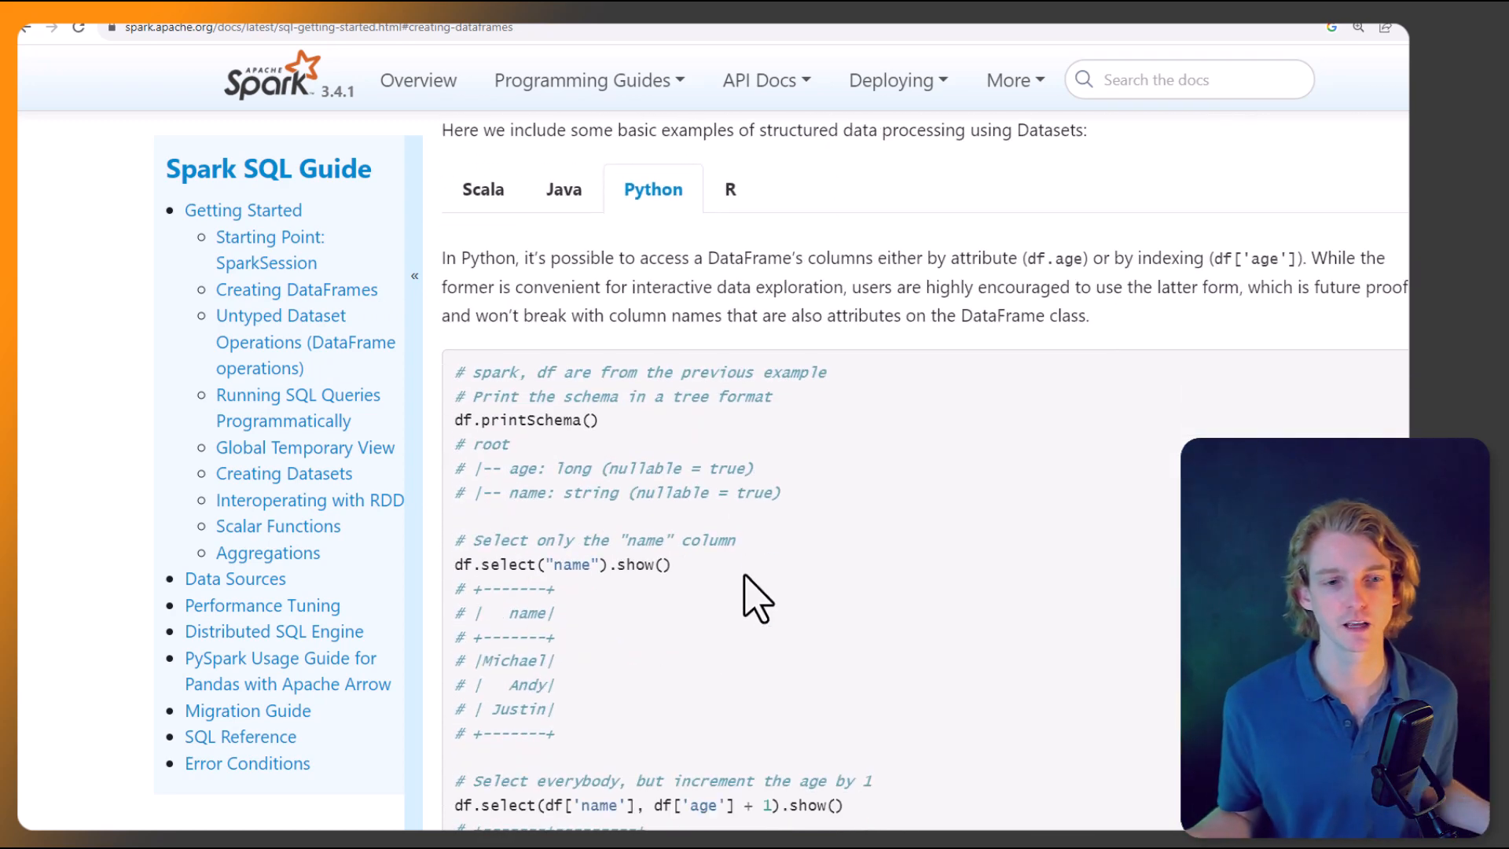
{"action": "scroll", "scroll_direction": "down", "scroll_amount": 3}
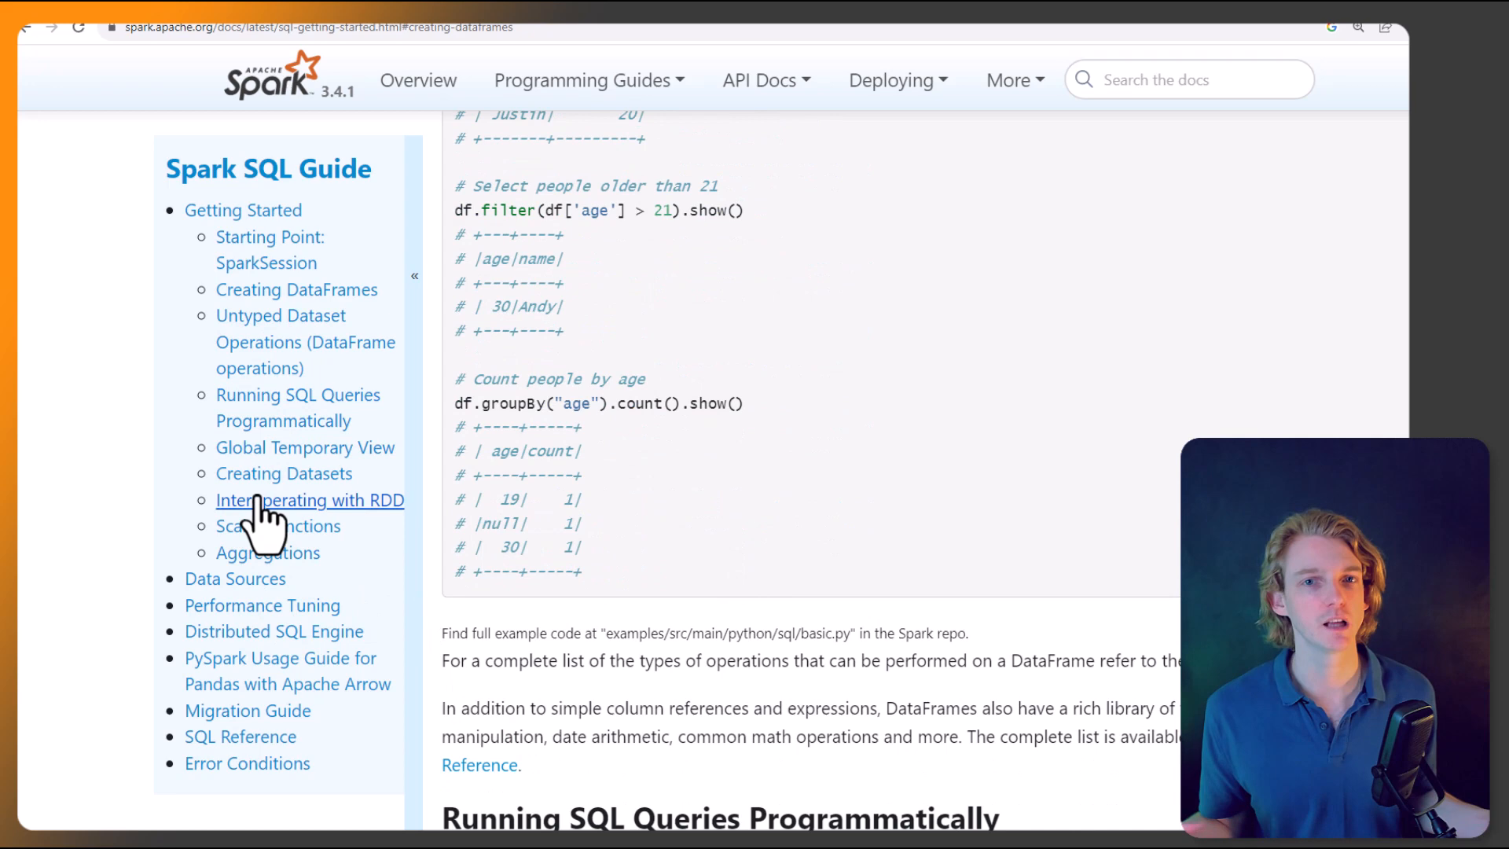
{"action": "left_click", "coordinate": [305, 447]}
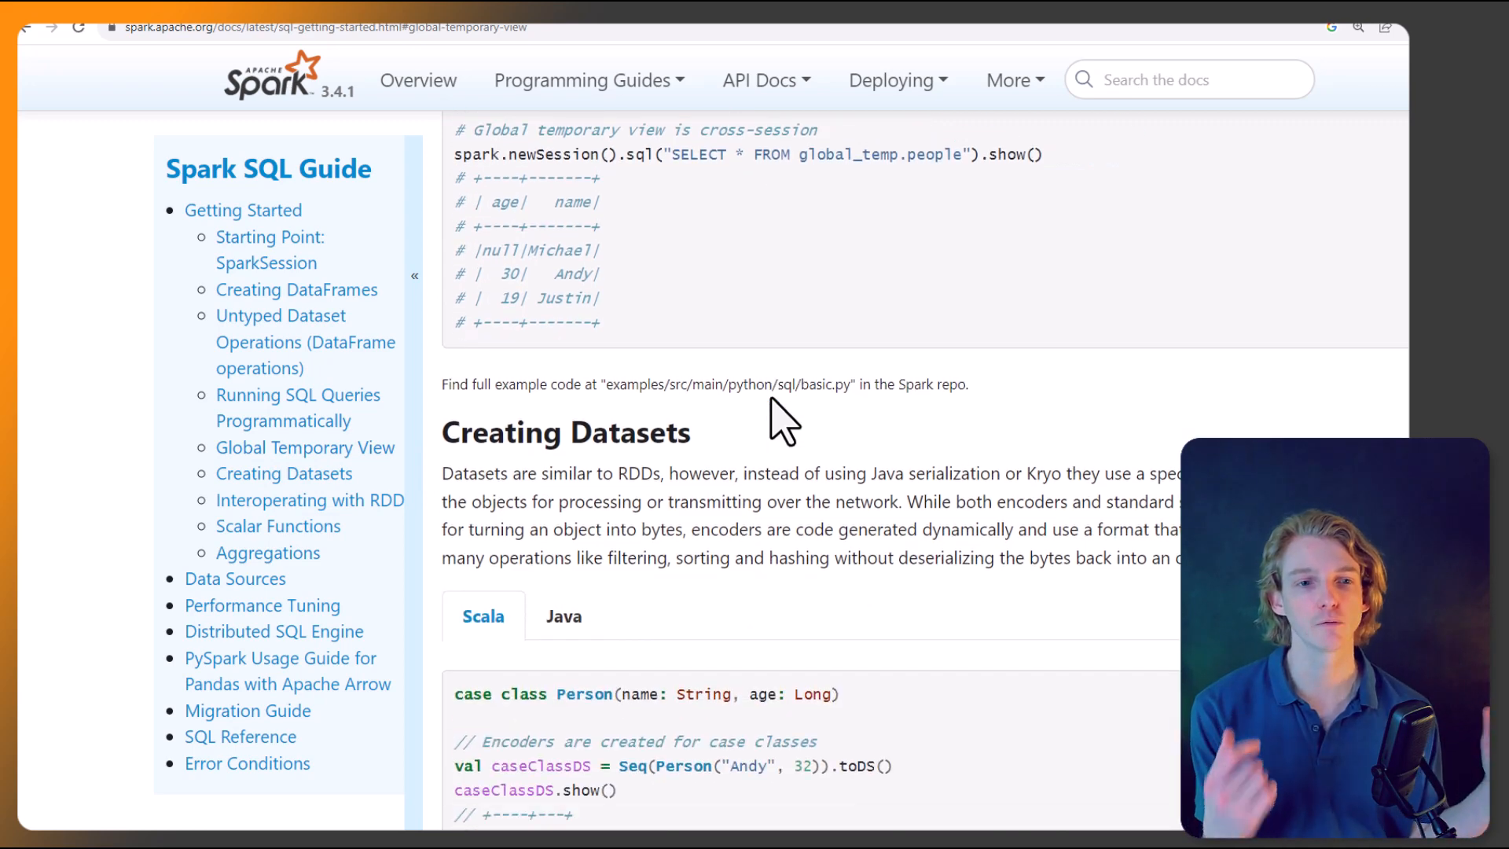
Step: Move from Programming Guides to the Structured Streaming guide's Programming Model
{"action": "left_click", "coordinate": [580, 81]}
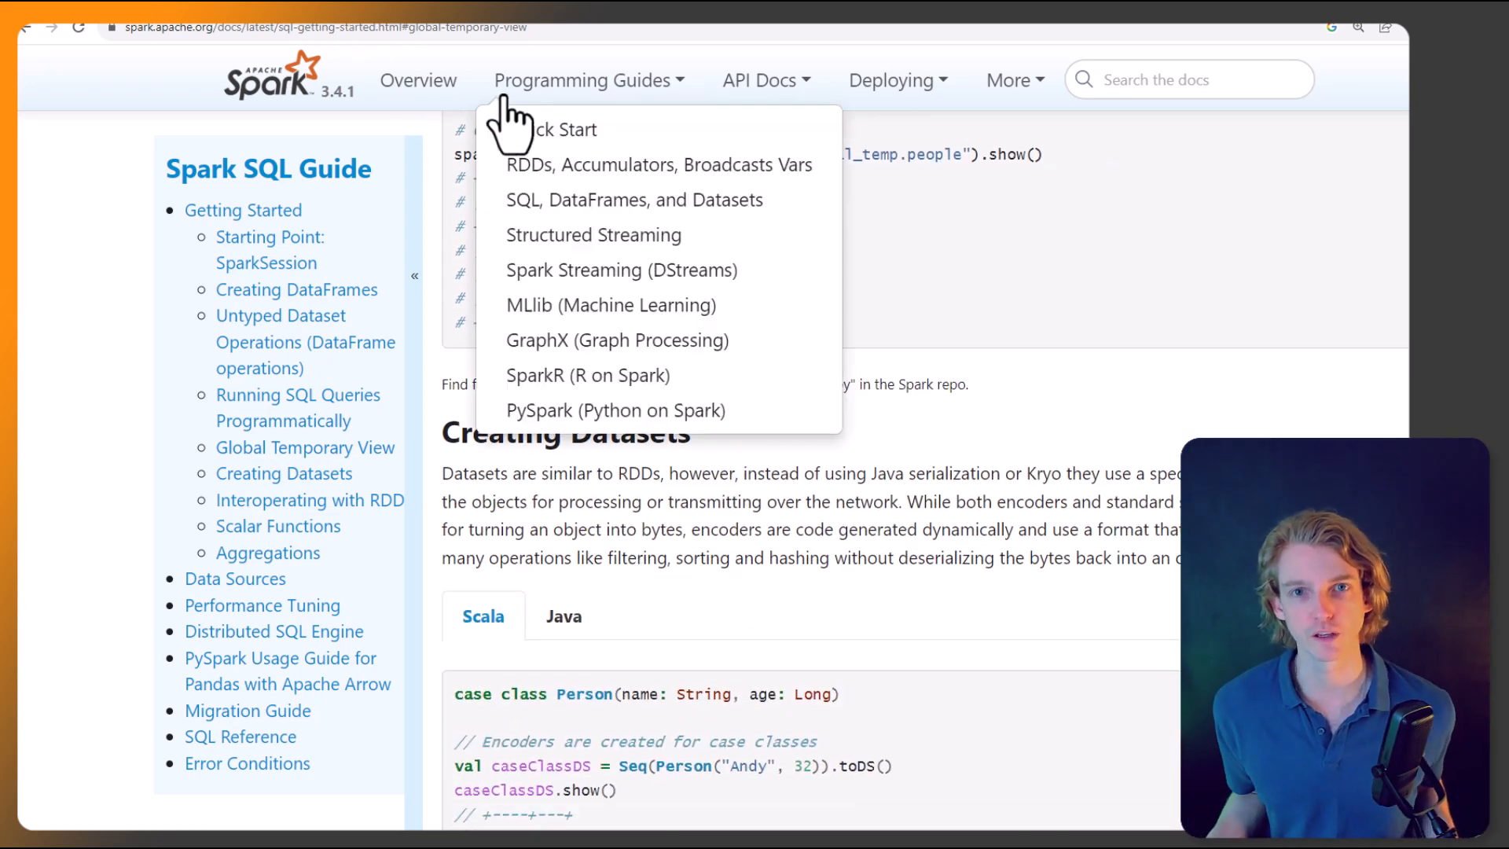
{"action": "left_click", "coordinate": [192, 26]}
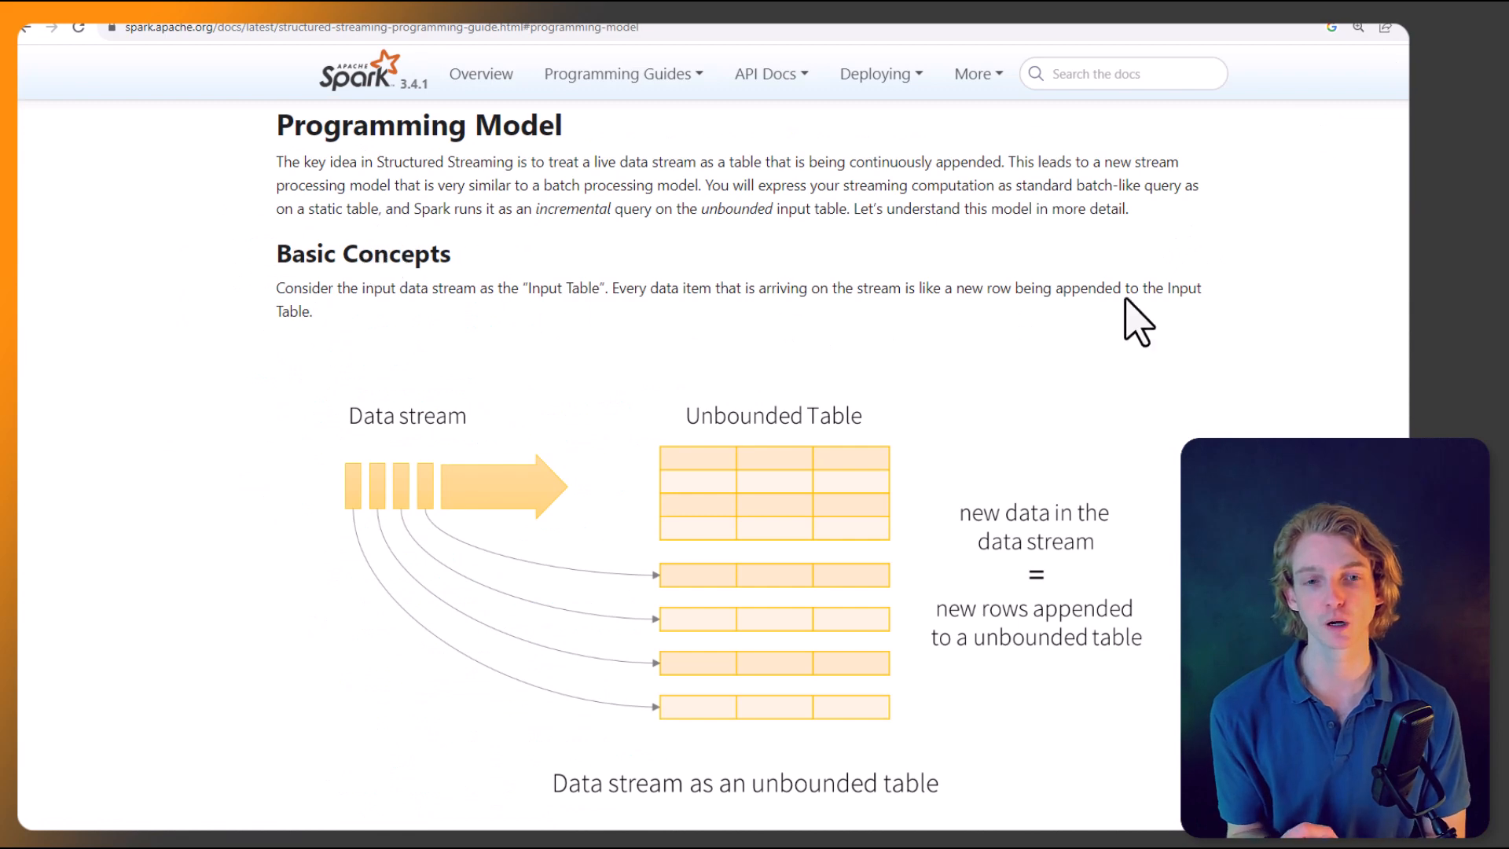
Step: Read through the Structured Streaming Basic Concepts and trigger diagrams
{"action": "scroll", "scroll_direction": "down", "scroll_amount": 3}
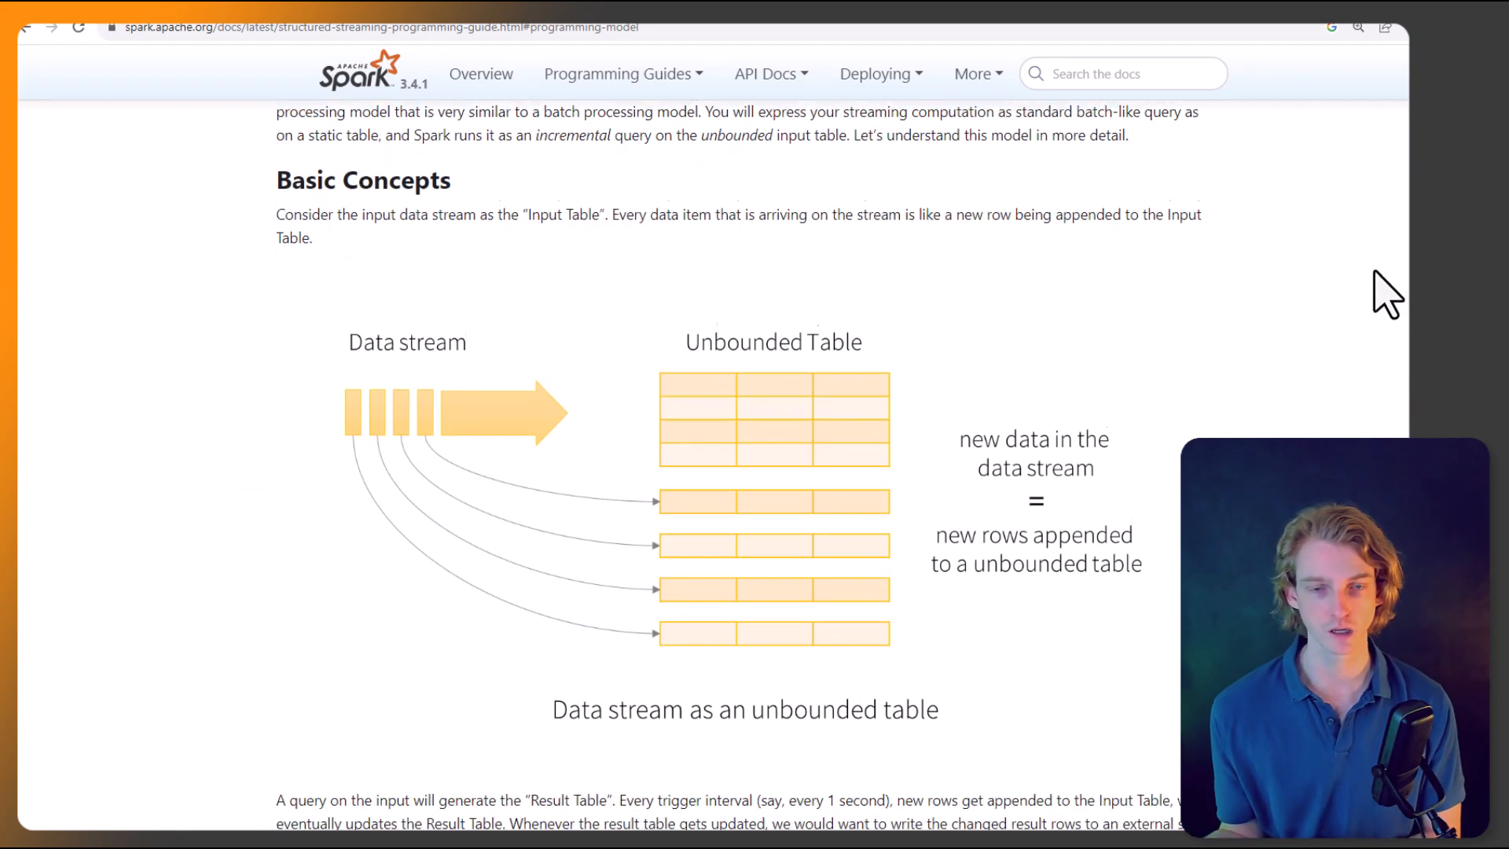
{"action": "scroll", "scroll_direction": "down", "scroll_amount": 3}
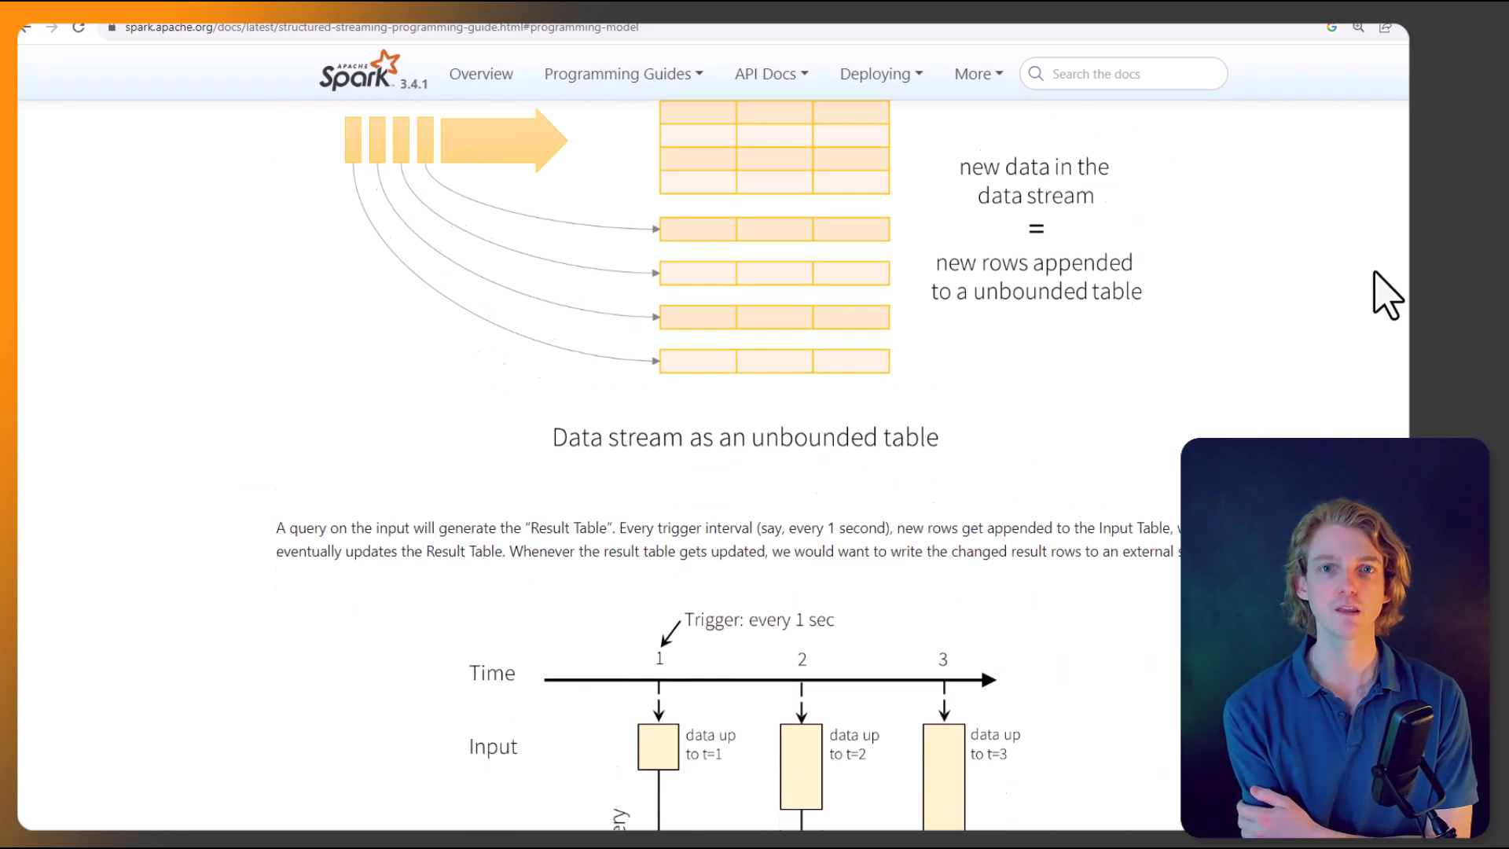
{"action": "scroll", "scroll_direction": "down", "scroll_amount": 3}
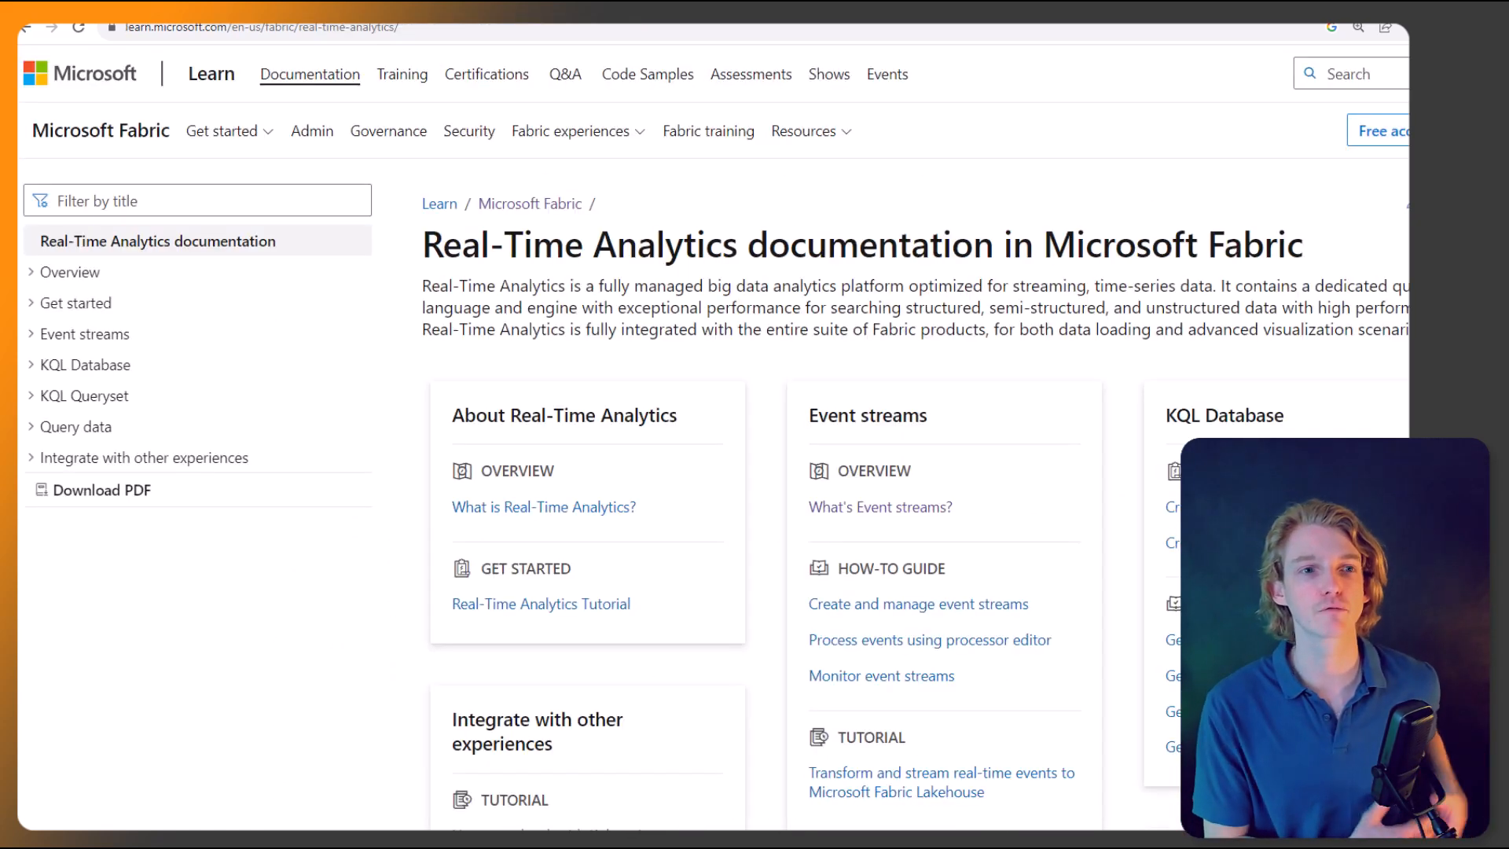
Step: Read the 'What is Real-Time Analytics in Fabric?' article down to 'What makes Real-Time Analytics unique?'
{"action": "scroll", "scroll_direction": "down", "scroll_amount": 3}
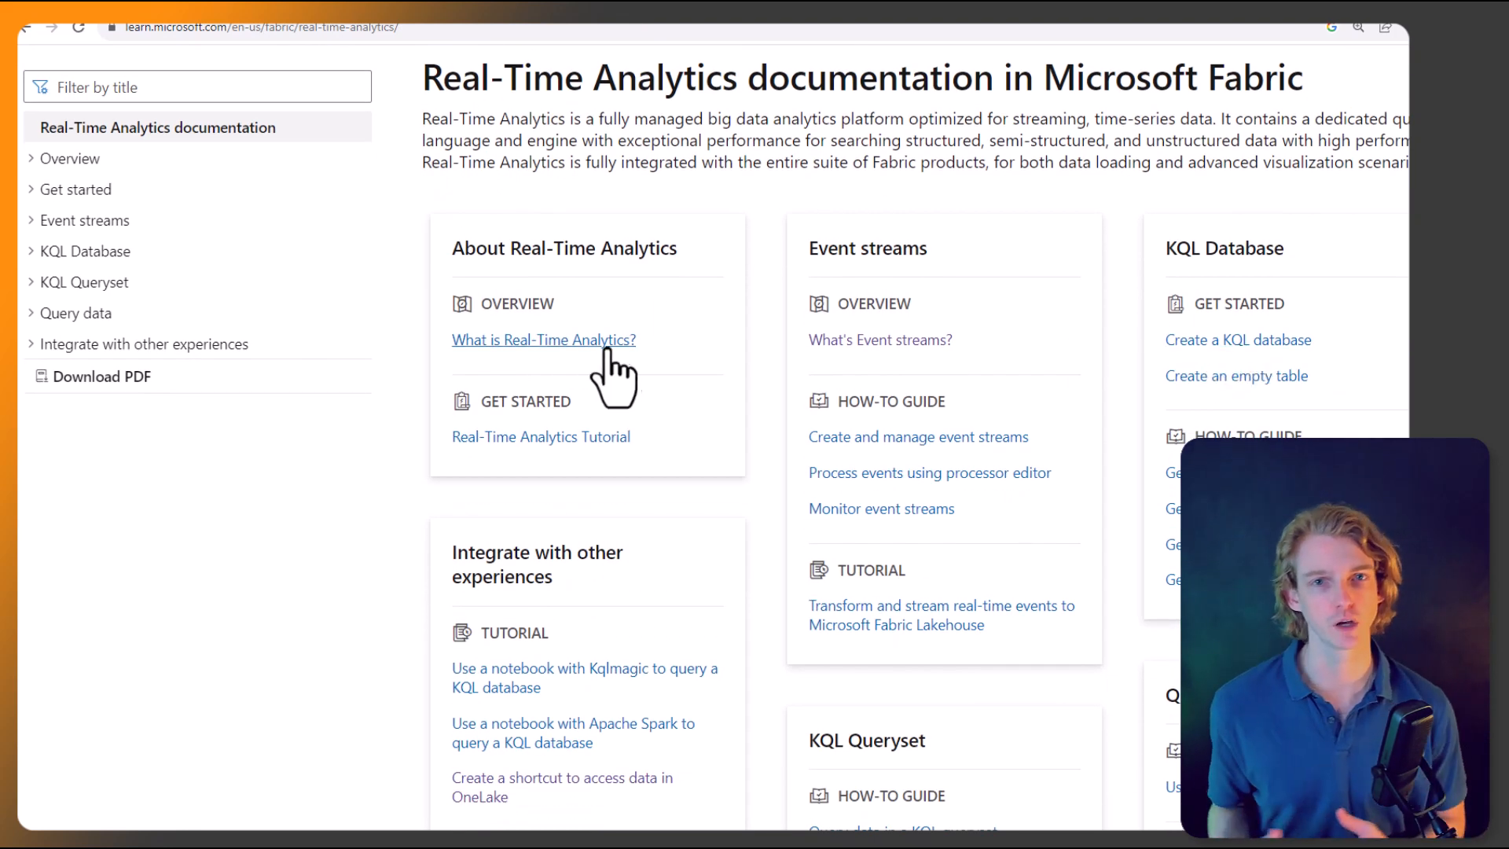
{"action": "left_click", "coordinate": [543, 340]}
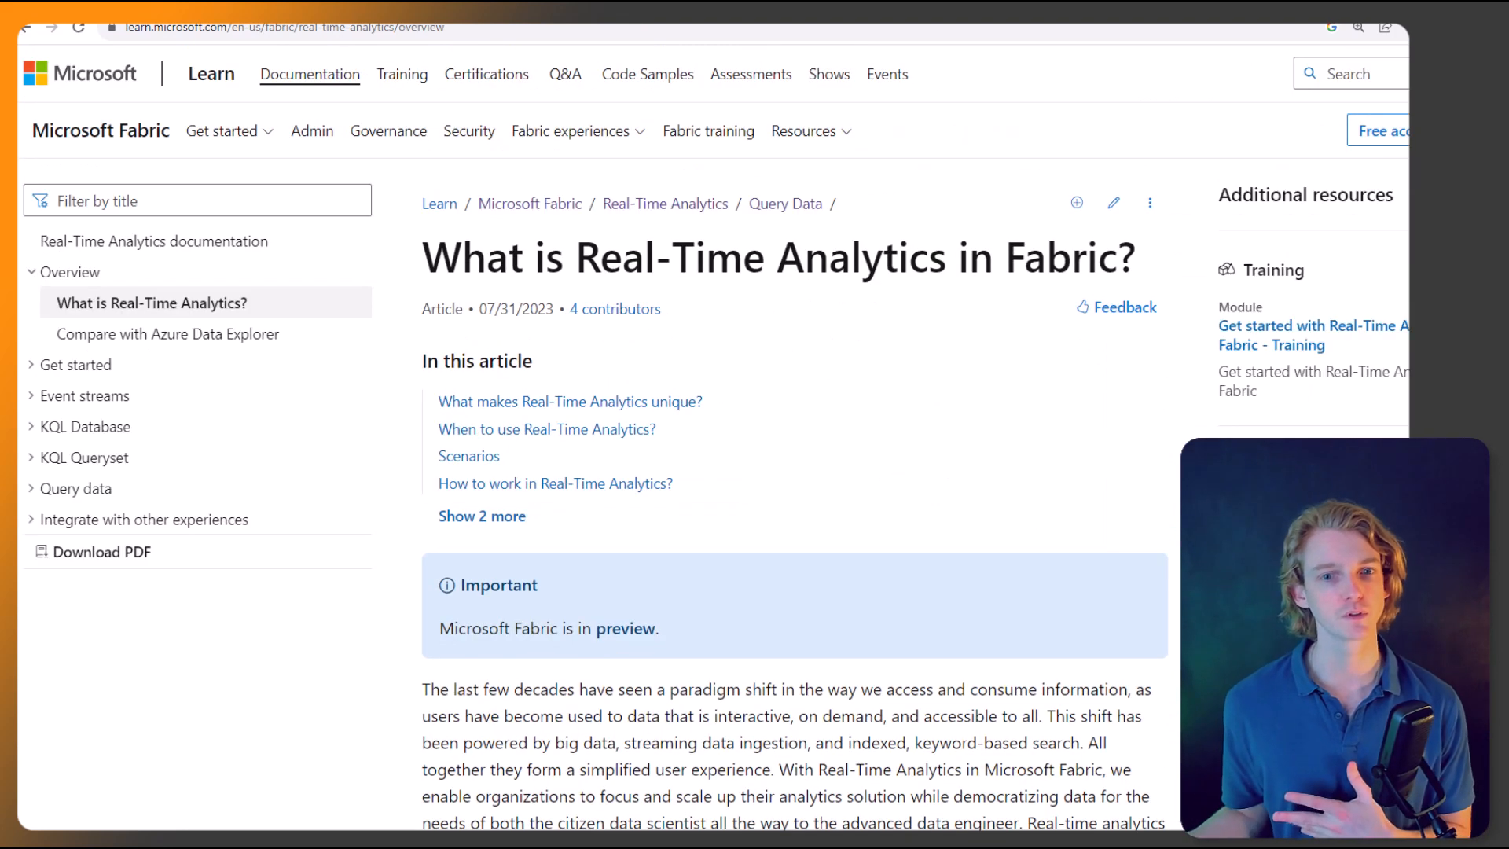
{"action": "scroll", "scroll_direction": "down", "scroll_amount": 3}
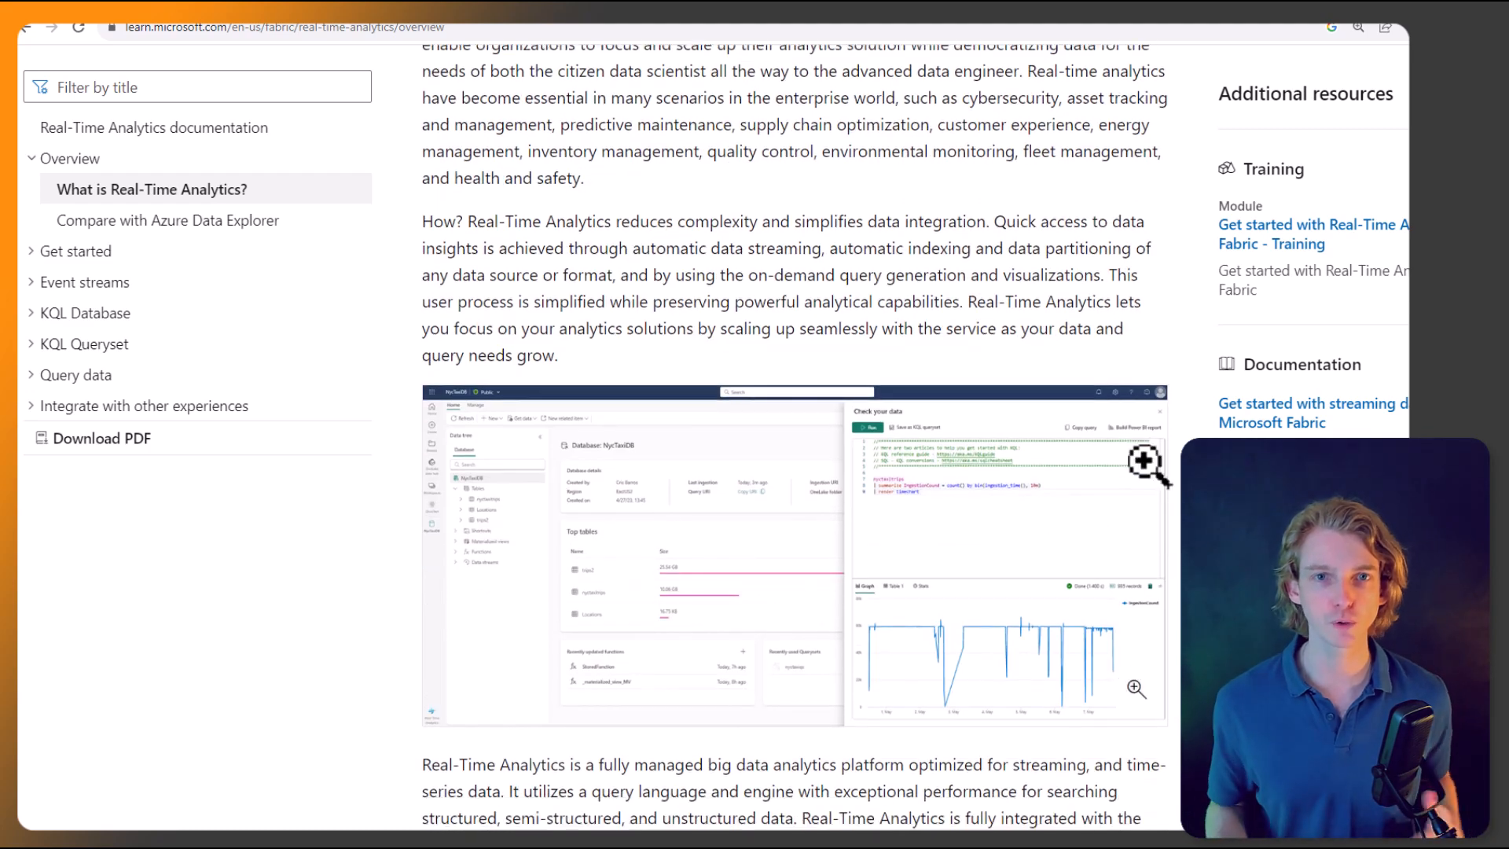
{"action": "scroll", "scroll_direction": "down", "scroll_amount": 3}
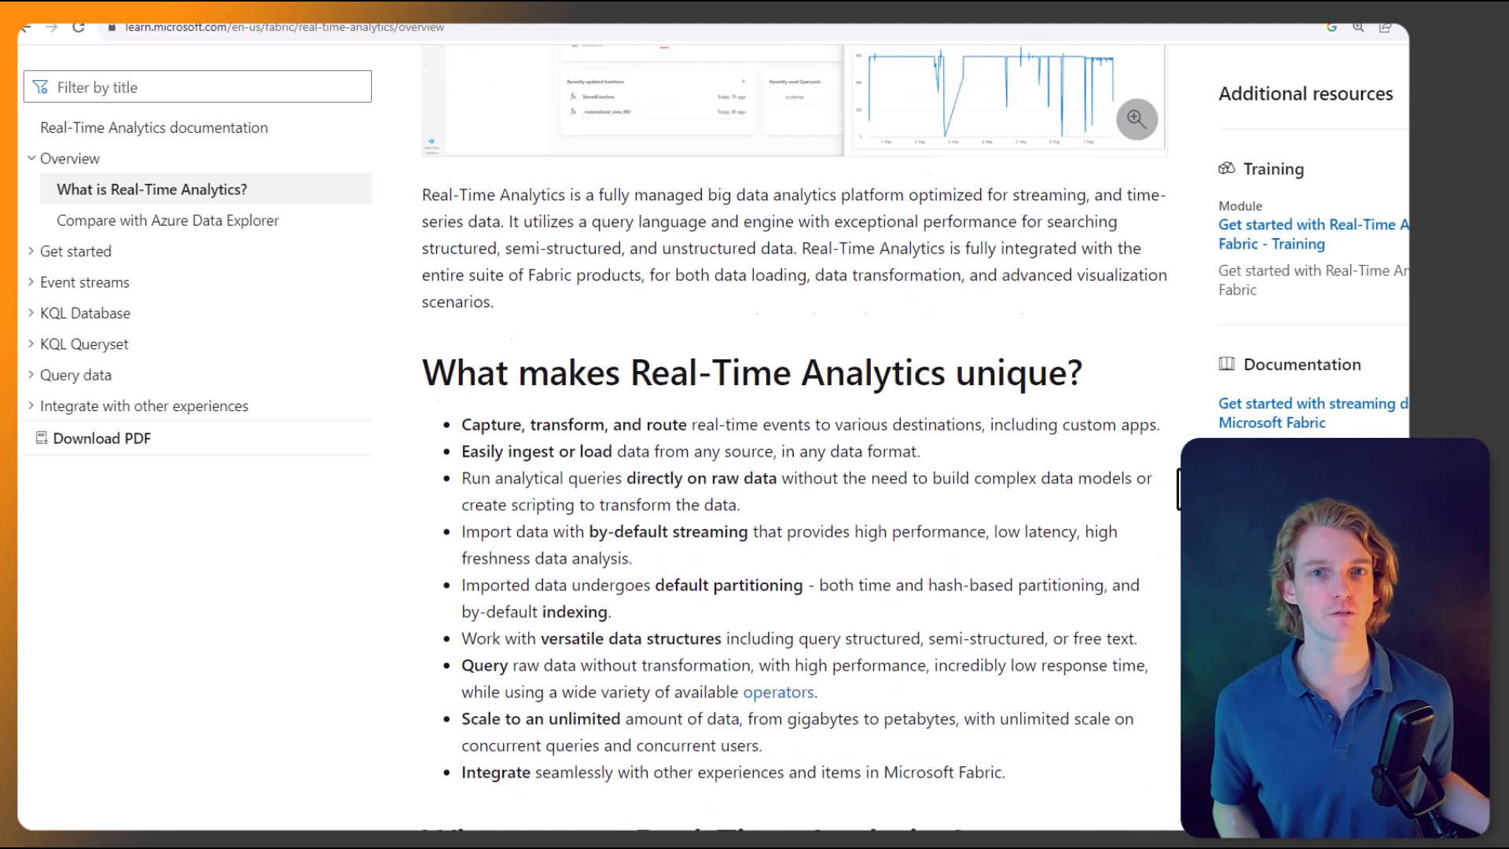
{"action": "scroll", "scroll_direction": "down", "scroll_amount": 3}
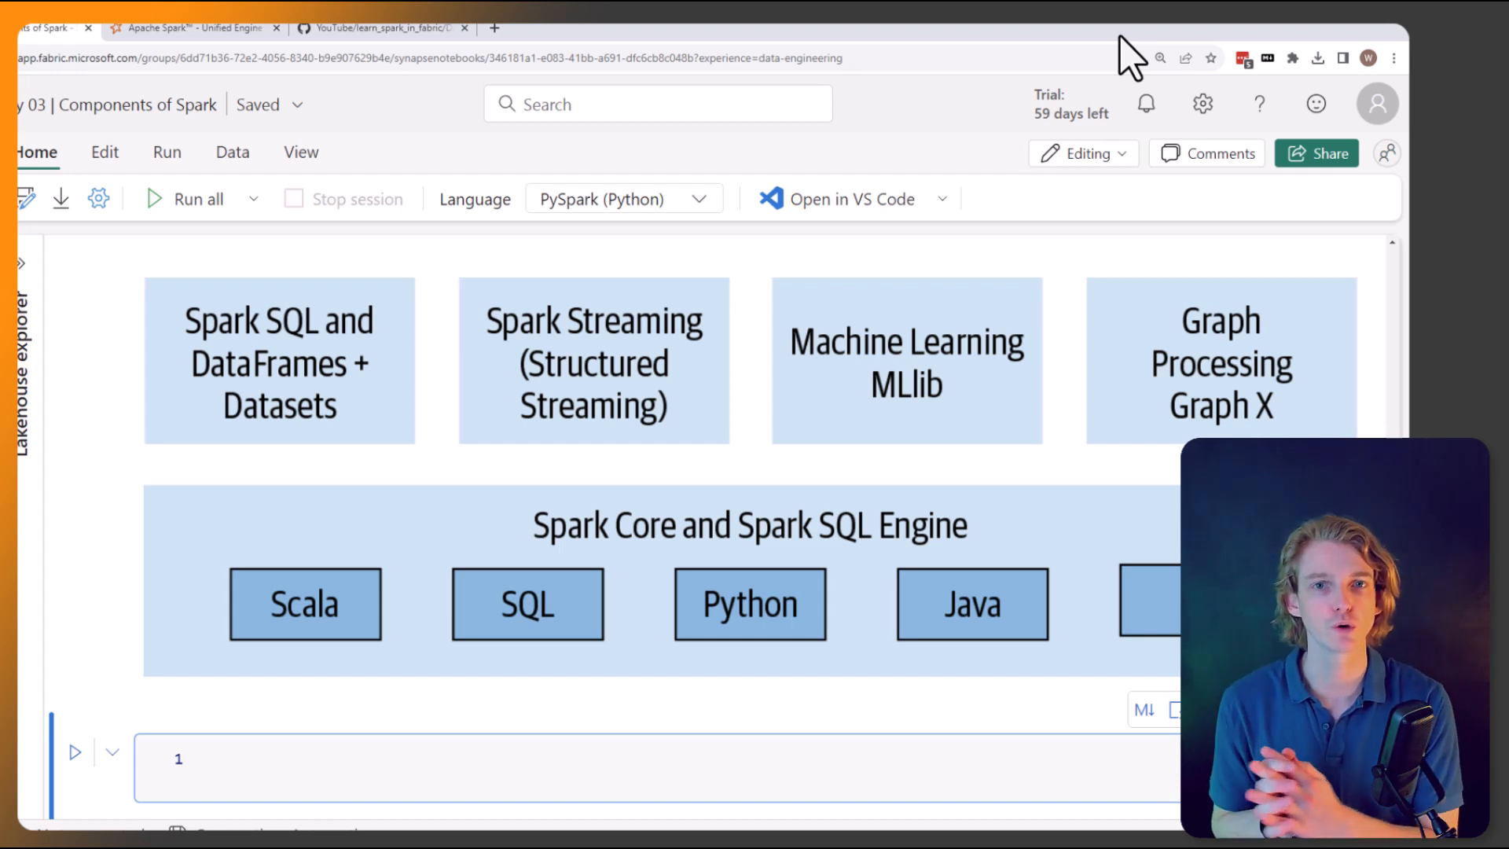
{"action": "left_click", "coordinate": [215, 757]}
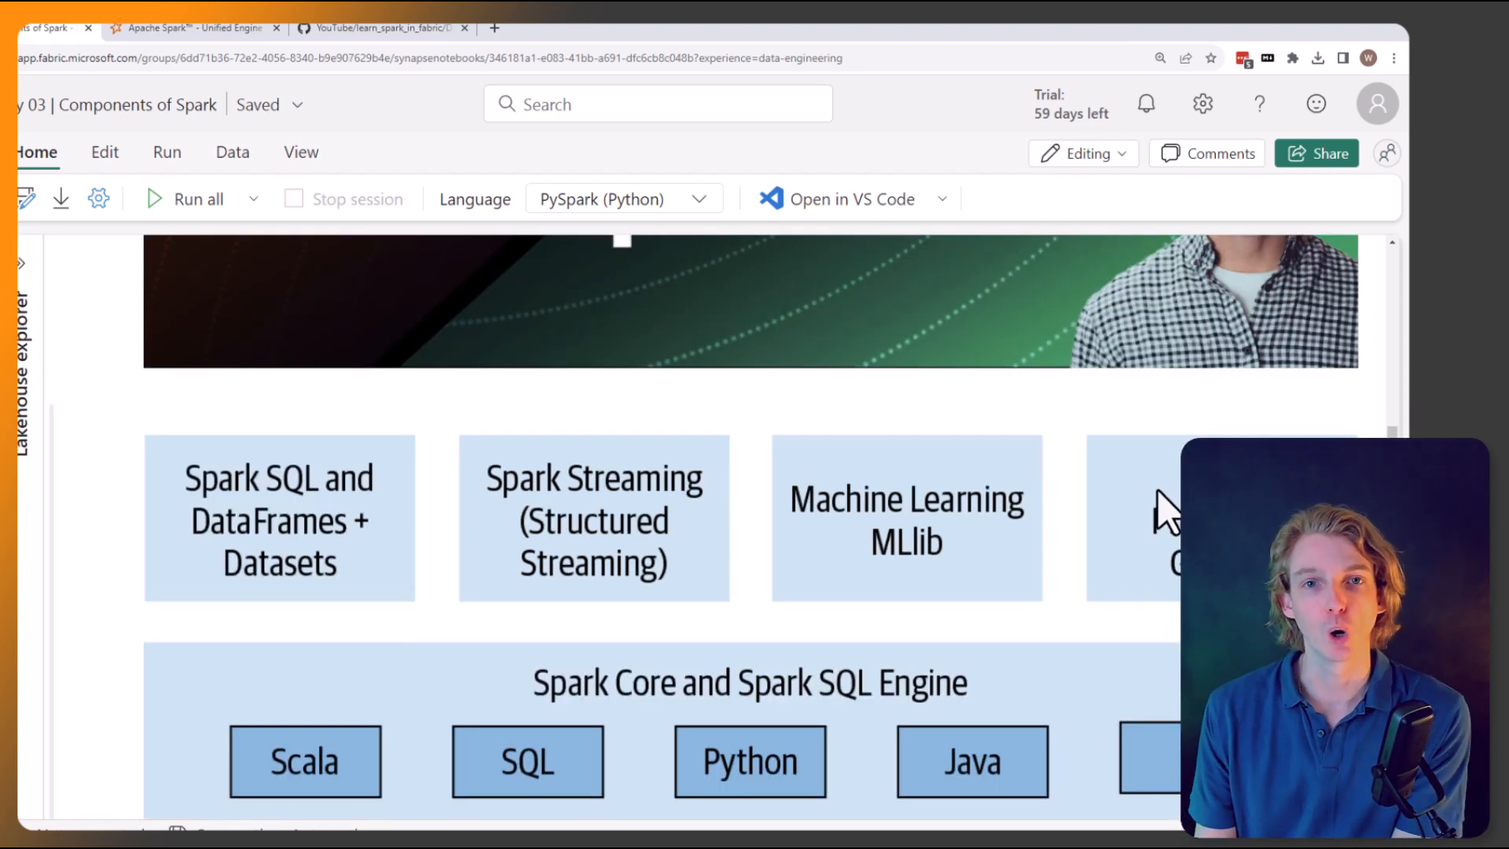
{"action": "scroll", "scroll_direction": "down", "scroll_amount": 3}
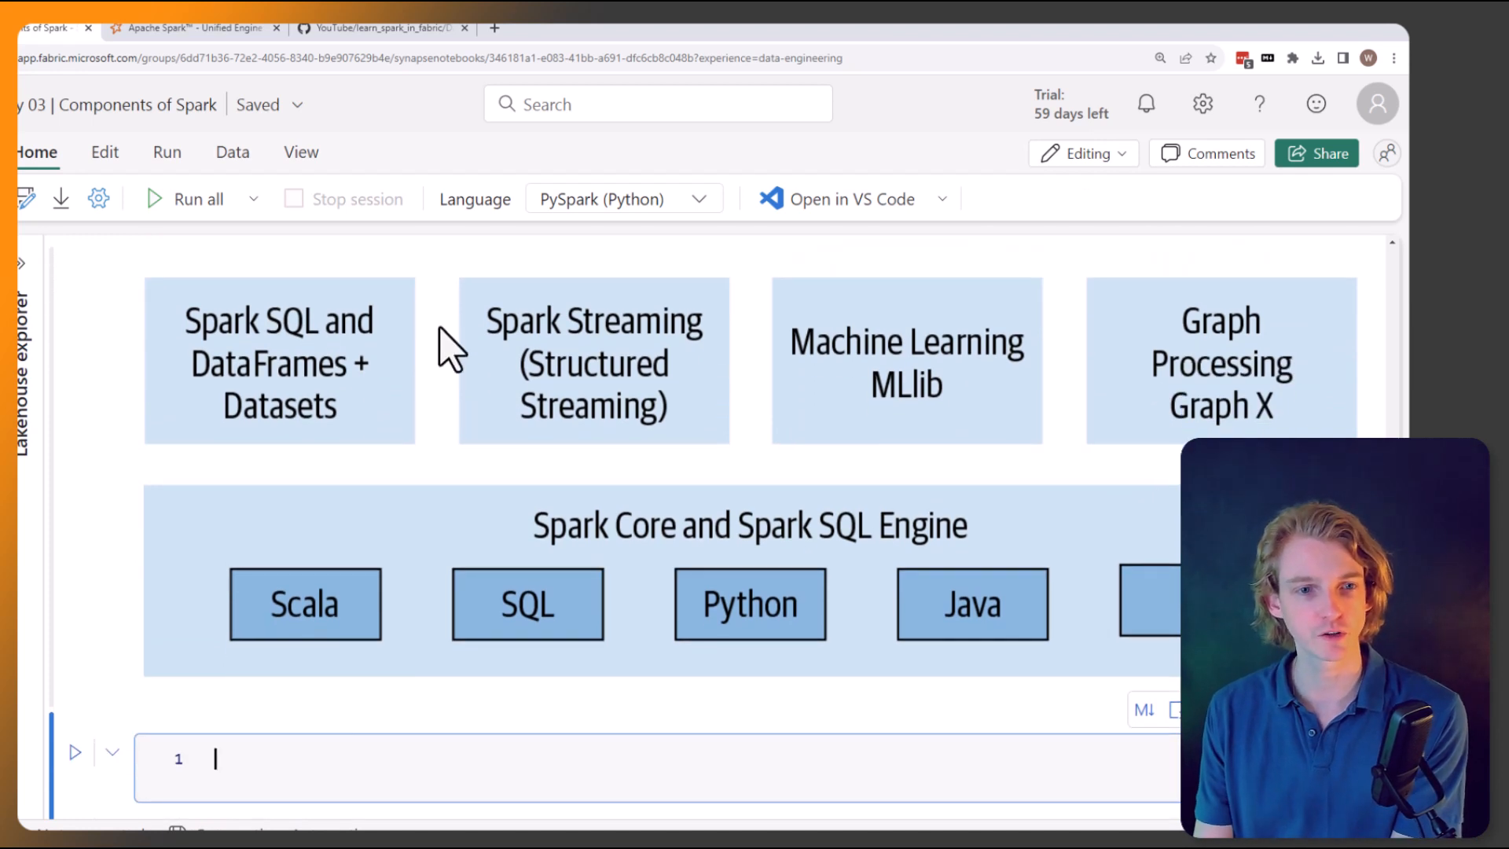
{"action": "mouse_move", "coordinate": [1142, 294]}
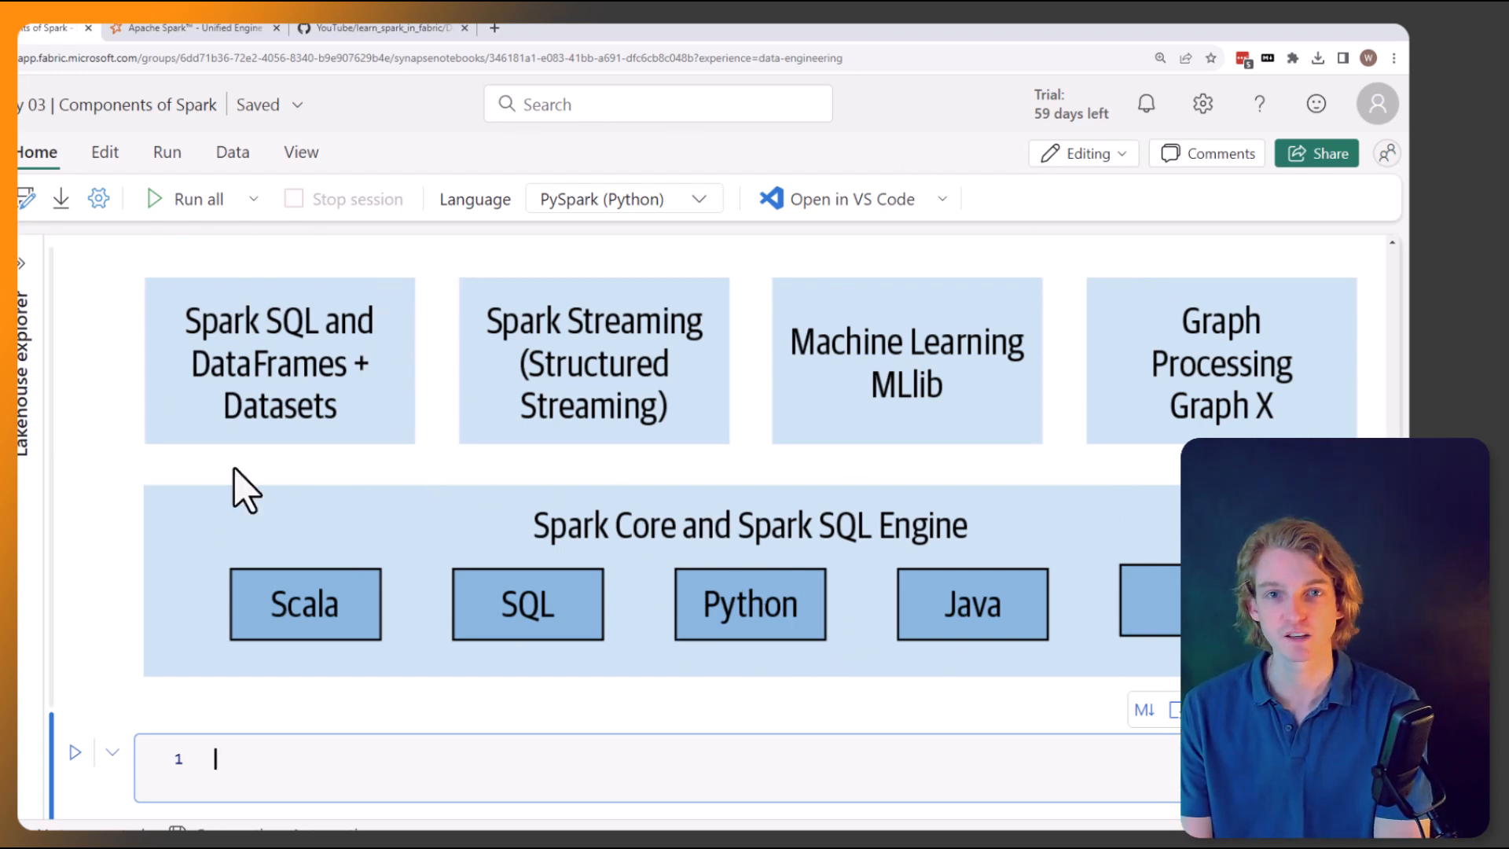
{"action": "mouse_move", "coordinate": [948, 399]}
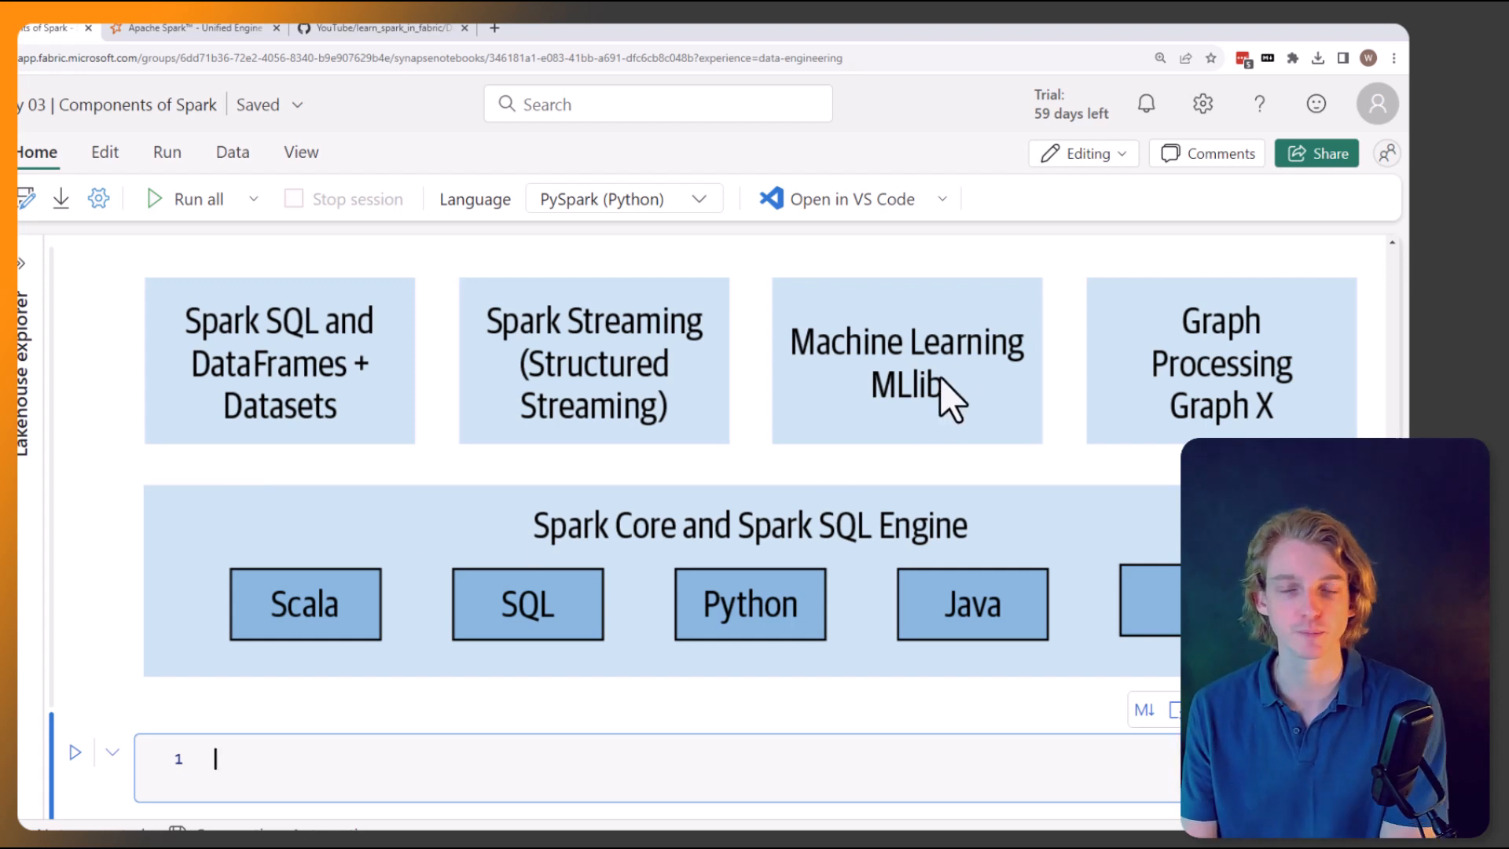
{"action": "mouse_move", "coordinate": [975, 422]}
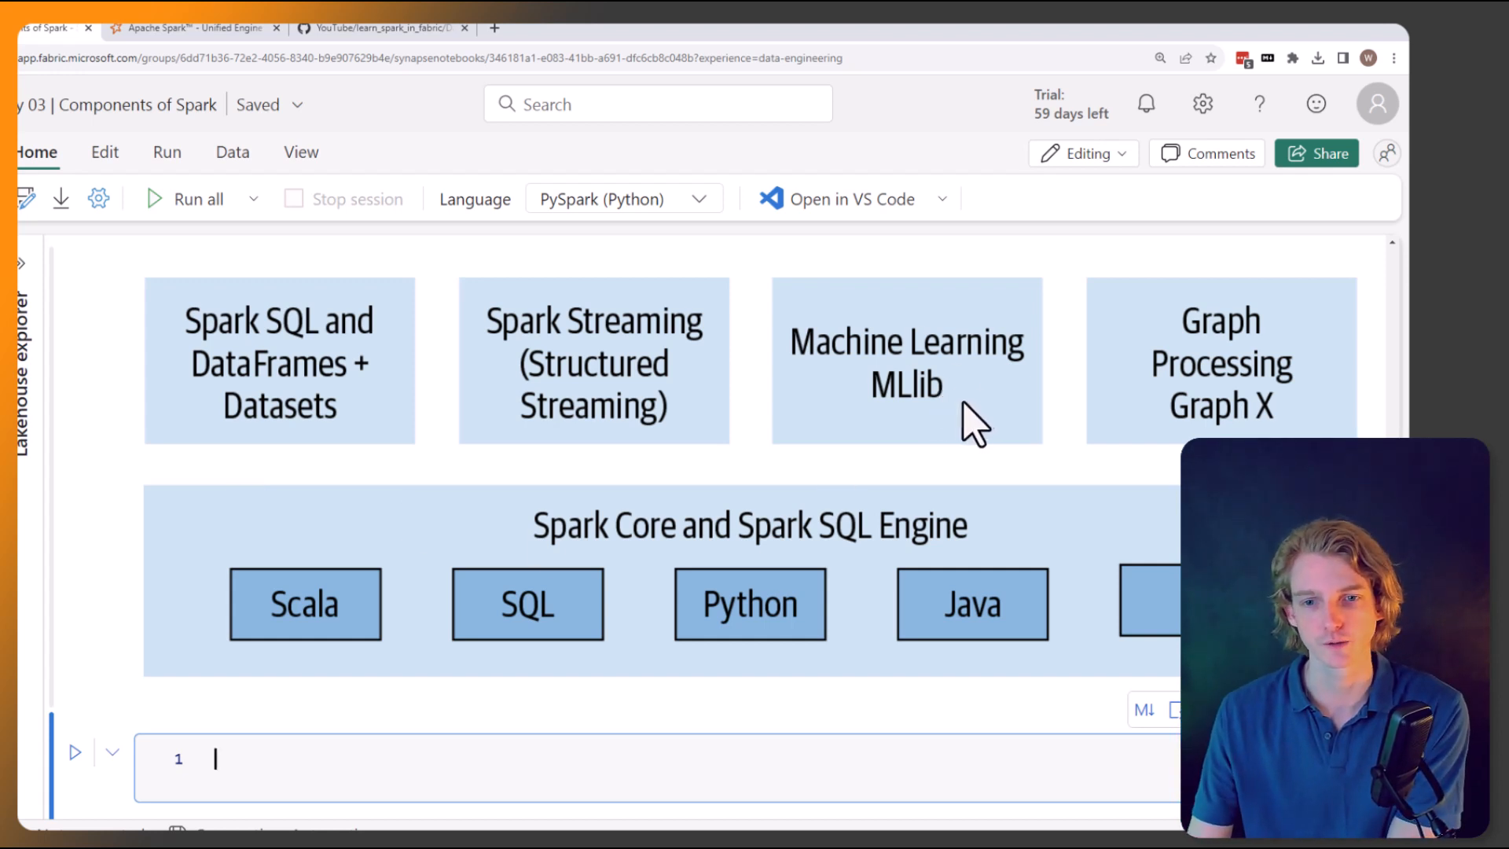
{"action": "scroll", "scroll_direction": "down", "scroll_amount": 3}
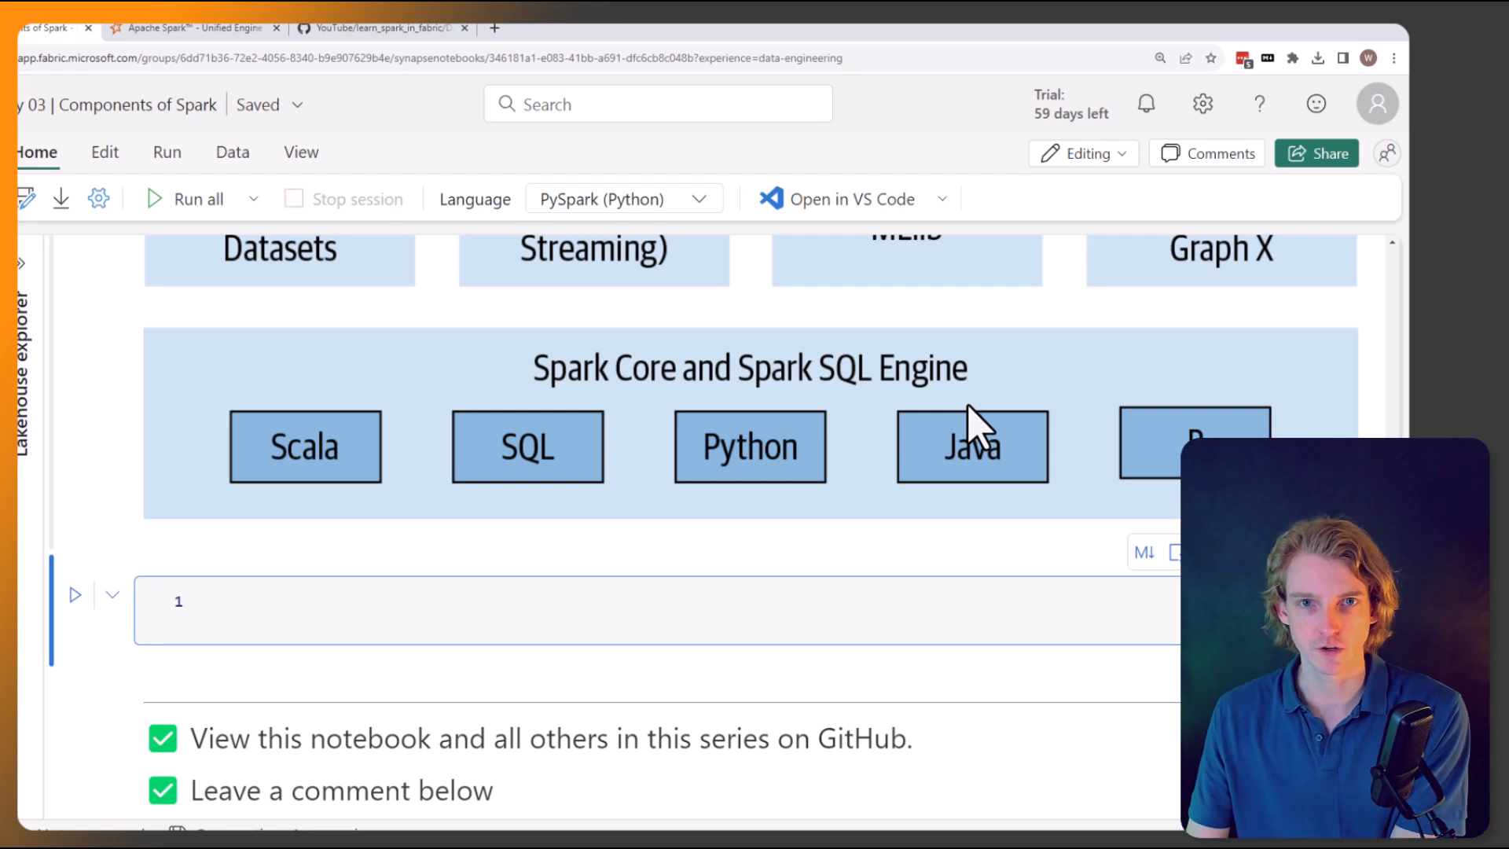